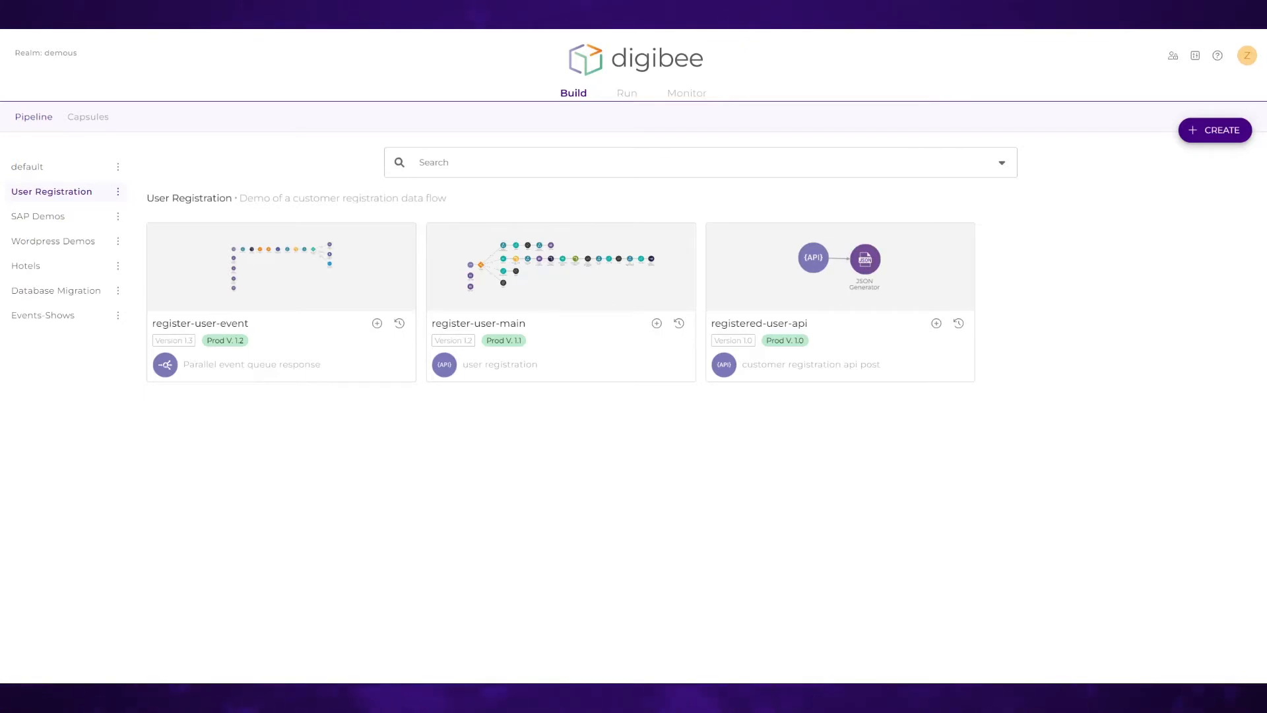
{"action": "mouse_move", "coordinate": [56, 209]}
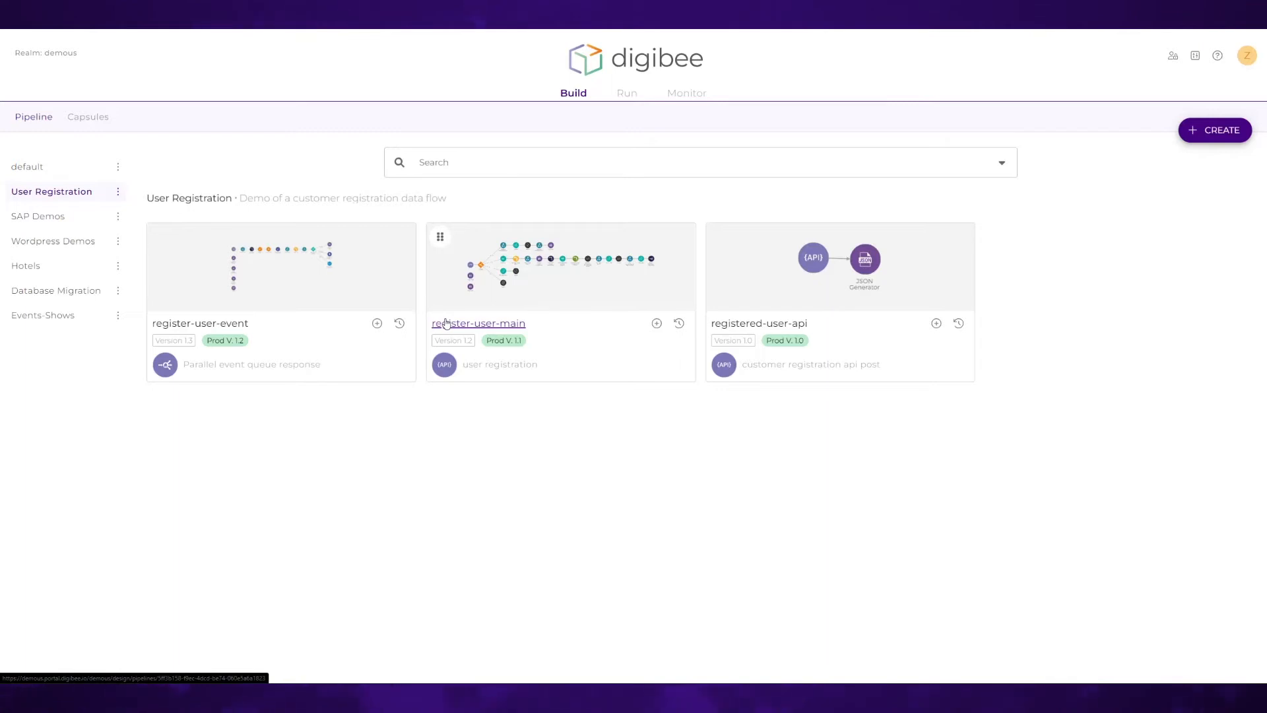
{"action": "mouse_move", "coordinate": [336, 332]}
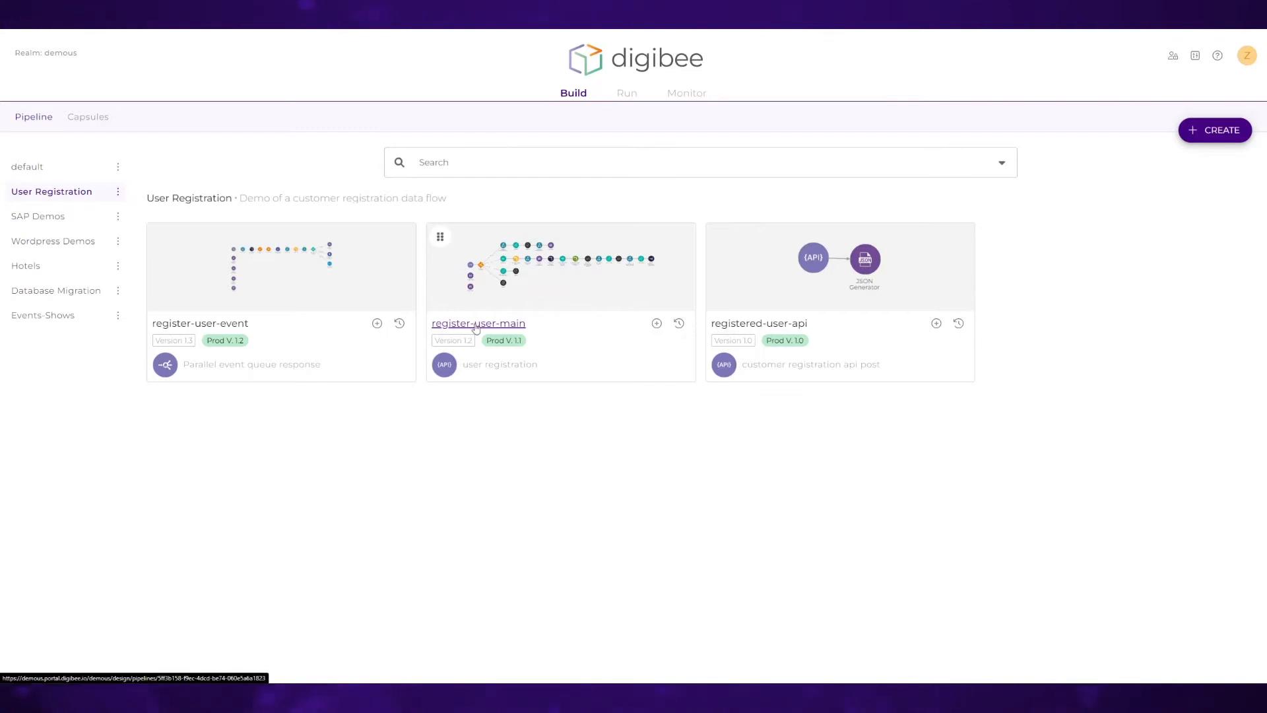
- Open the register-user-main pipeline and browse its component palette from files and logic to web protocols
{"action": "left_click", "coordinate": [478, 323]}
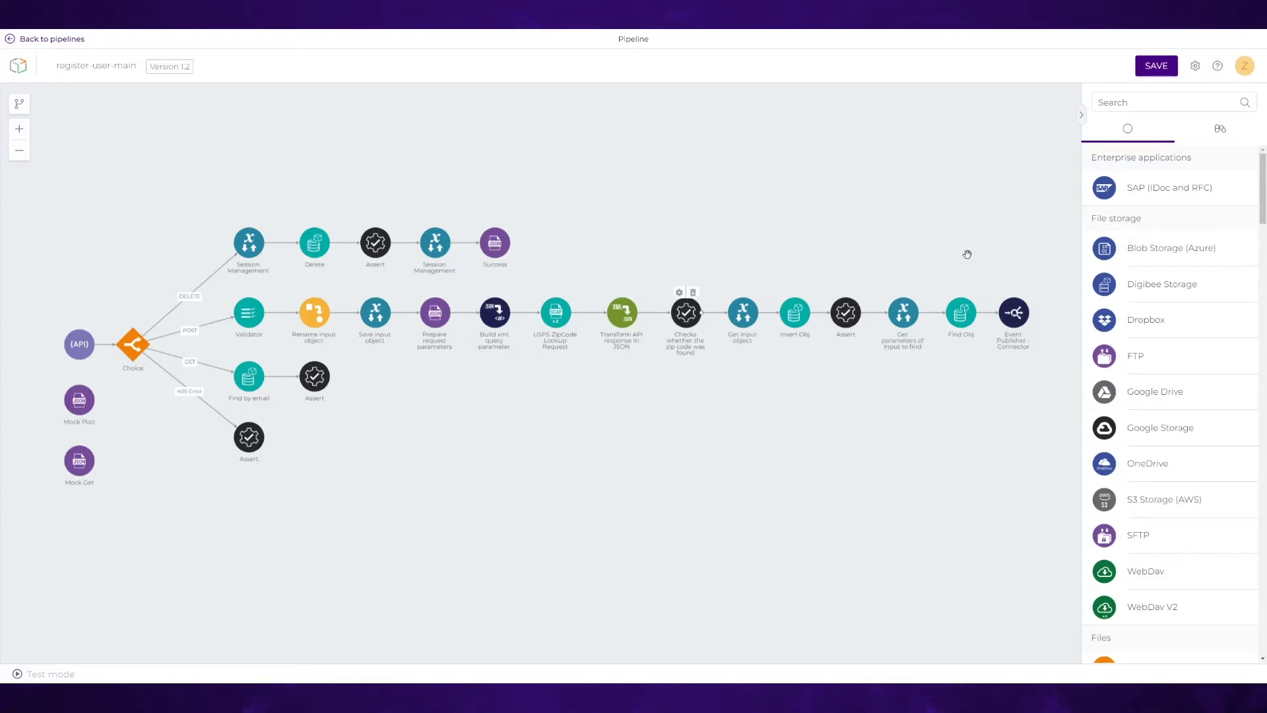
{"action": "mouse_move", "coordinate": [494, 384]}
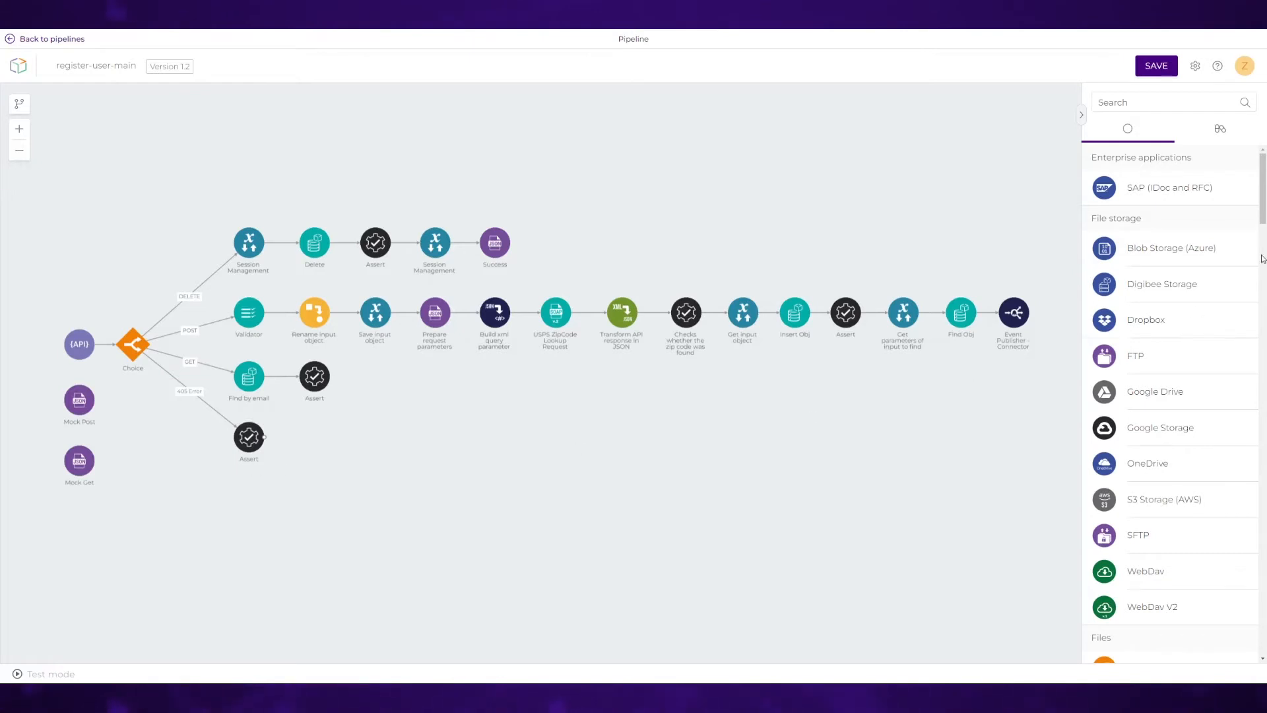
{"action": "scroll", "scroll_direction": "down", "scroll_amount": 3}
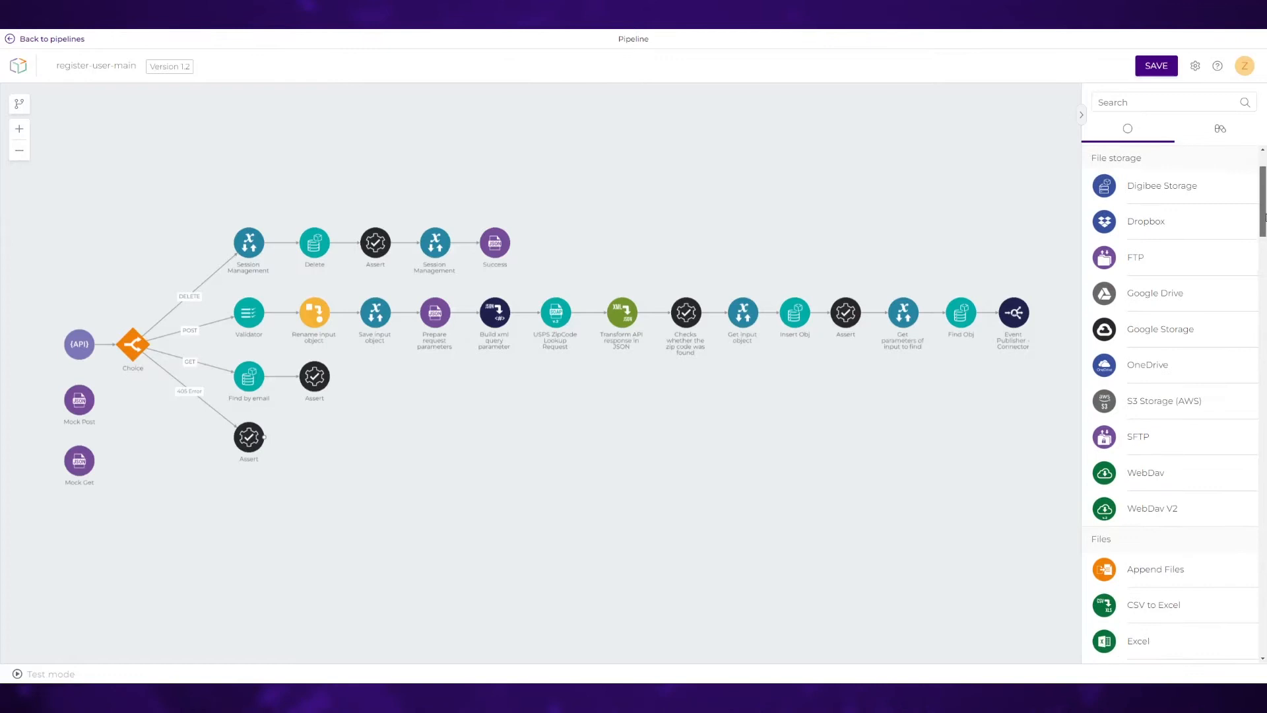
{"action": "scroll", "scroll_direction": "down", "scroll_amount": 3}
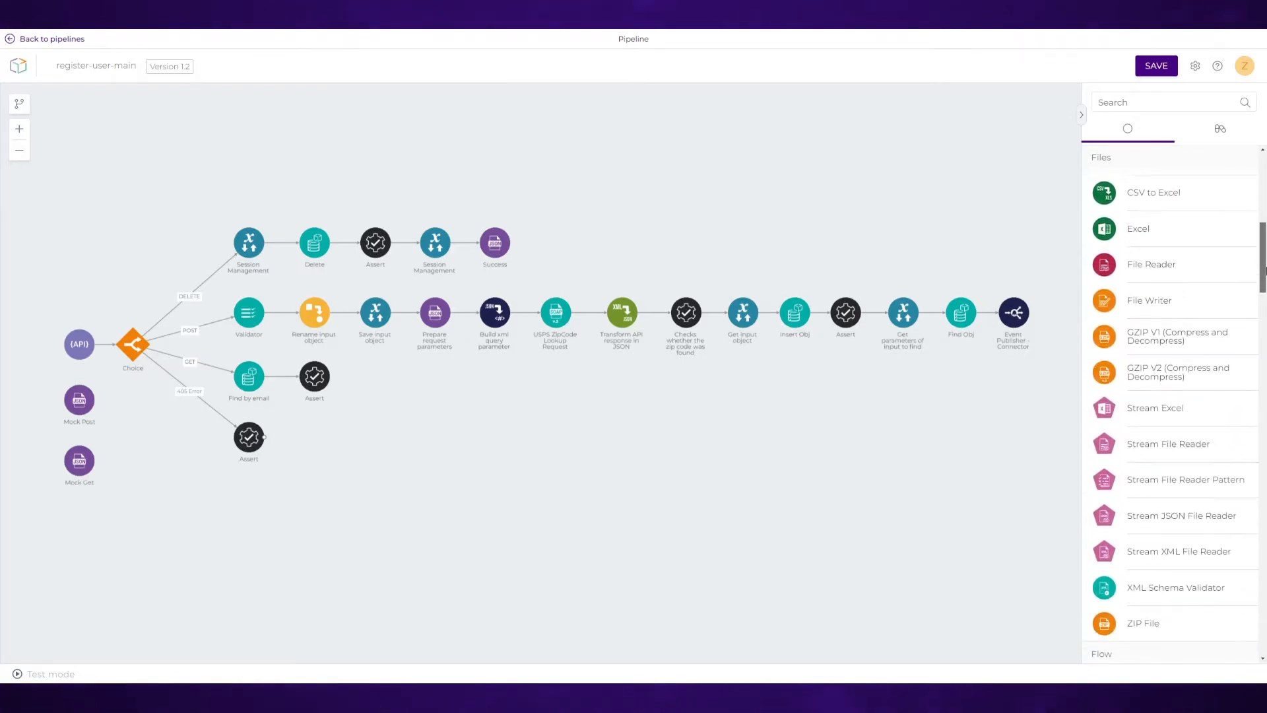
{"action": "scroll", "scroll_direction": "down", "scroll_amount": 3}
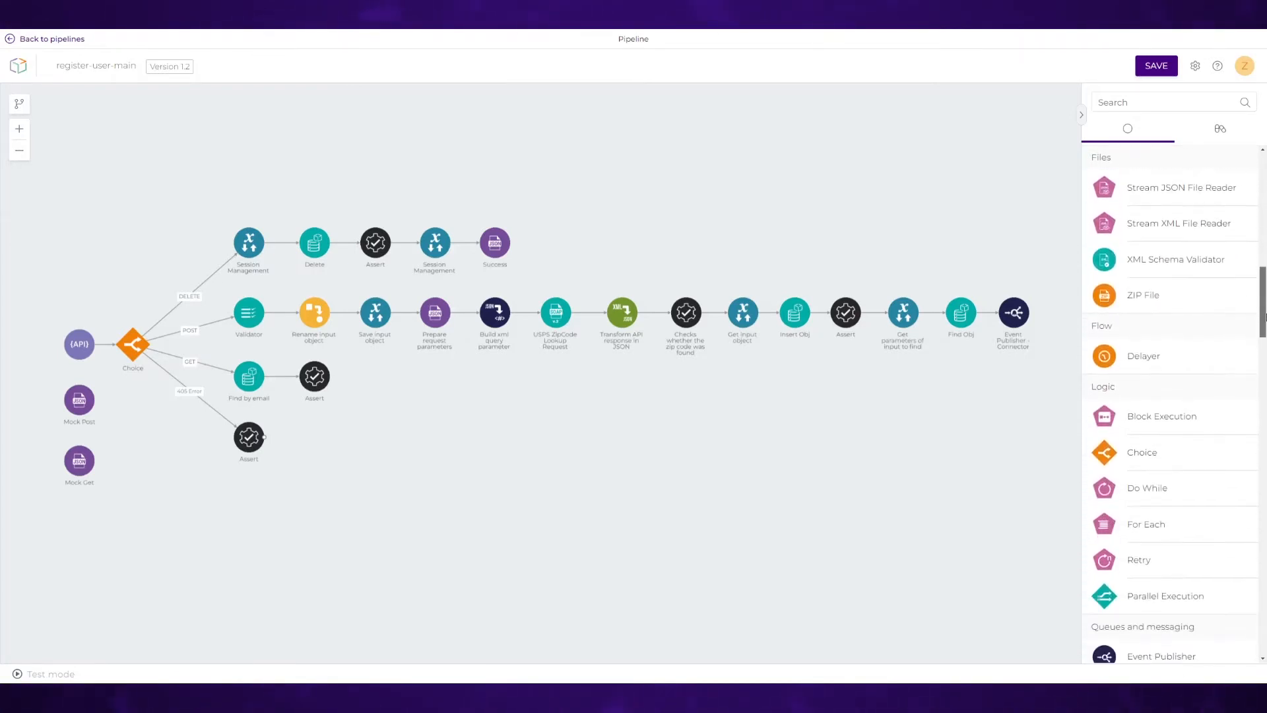
{"action": "scroll", "scroll_direction": "down", "scroll_amount": 3}
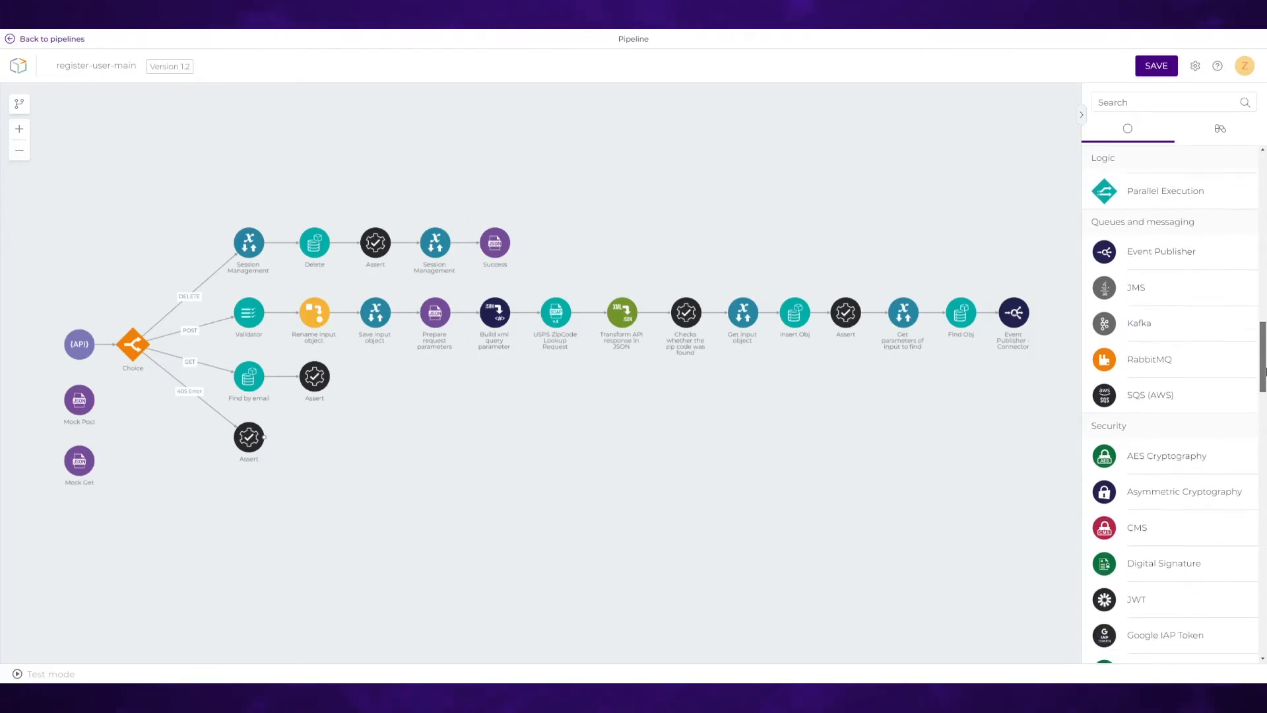
{"action": "scroll", "scroll_direction": "down", "scroll_amount": 3}
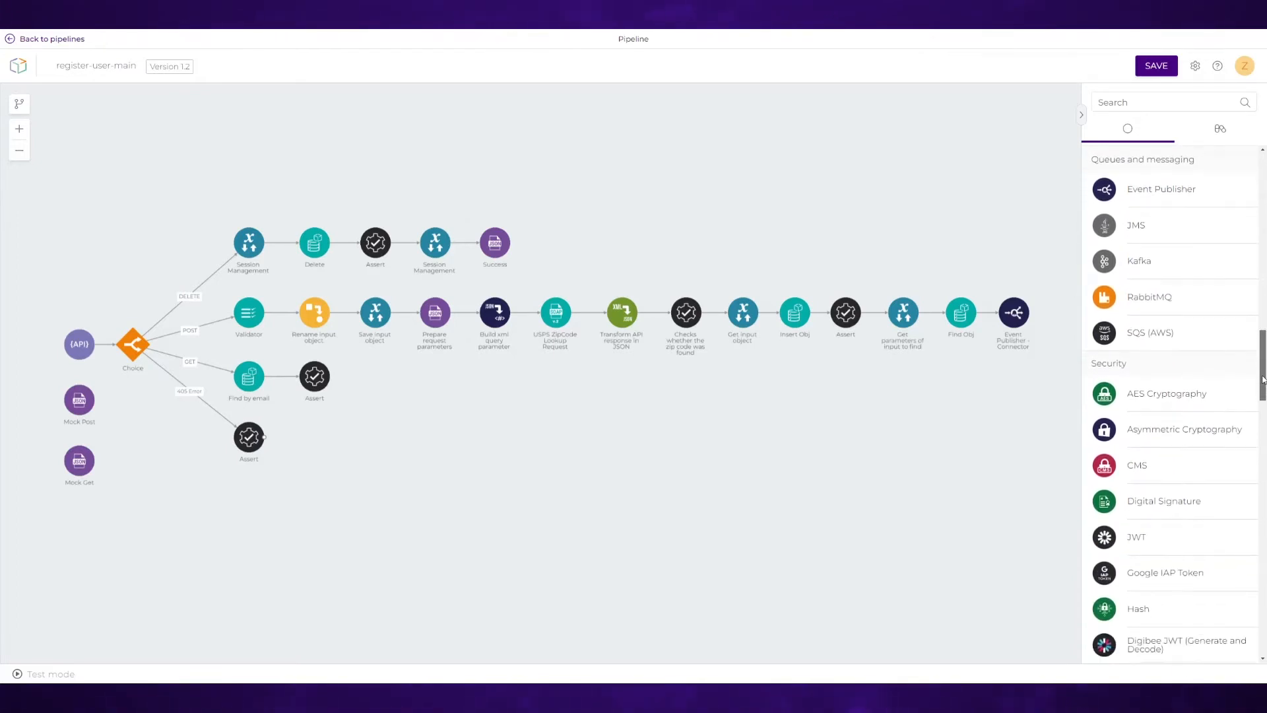
{"action": "scroll", "scroll_direction": "down", "scroll_amount": 3}
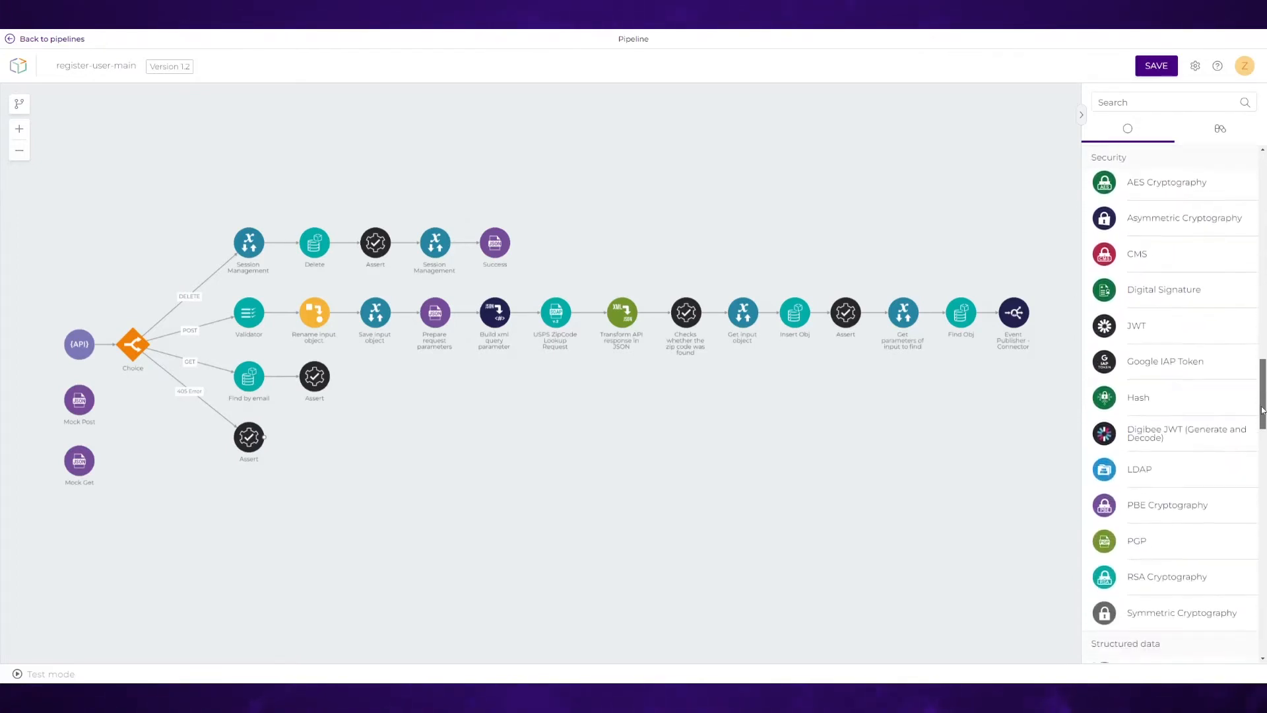
{"action": "scroll", "scroll_direction": "down", "scroll_amount": 3}
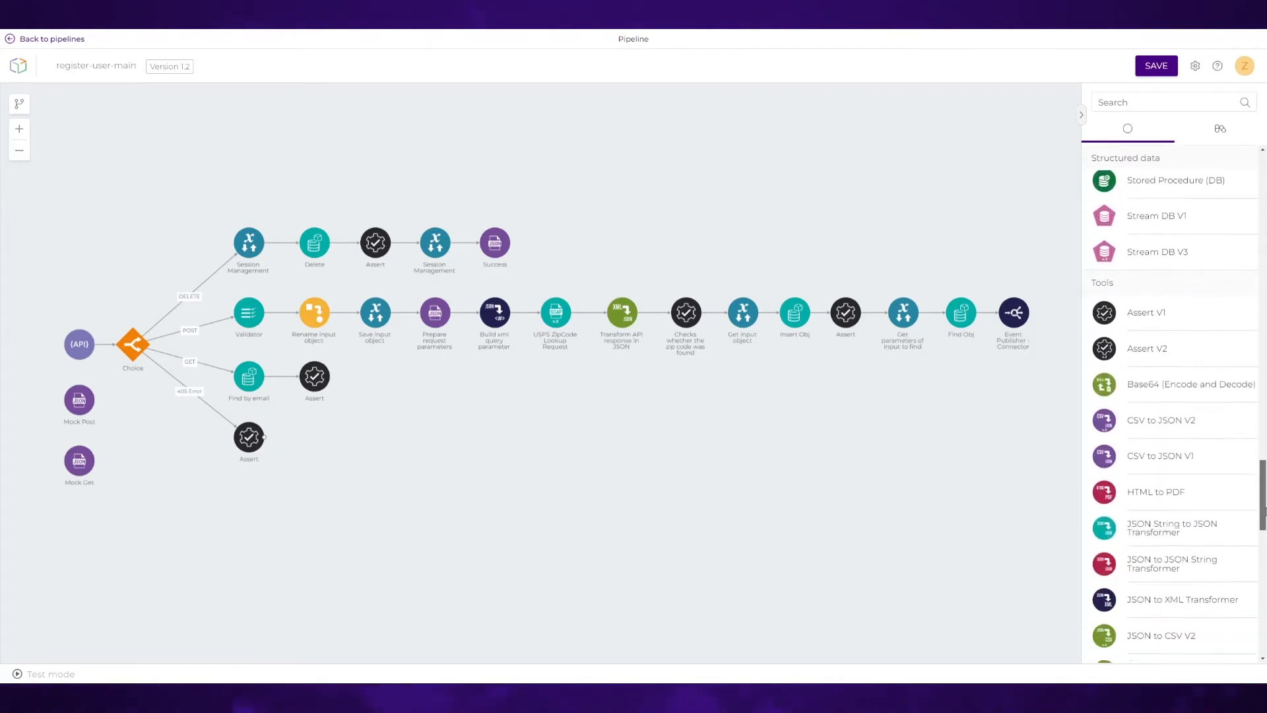
{"action": "scroll", "scroll_direction": "down", "scroll_amount": 3}
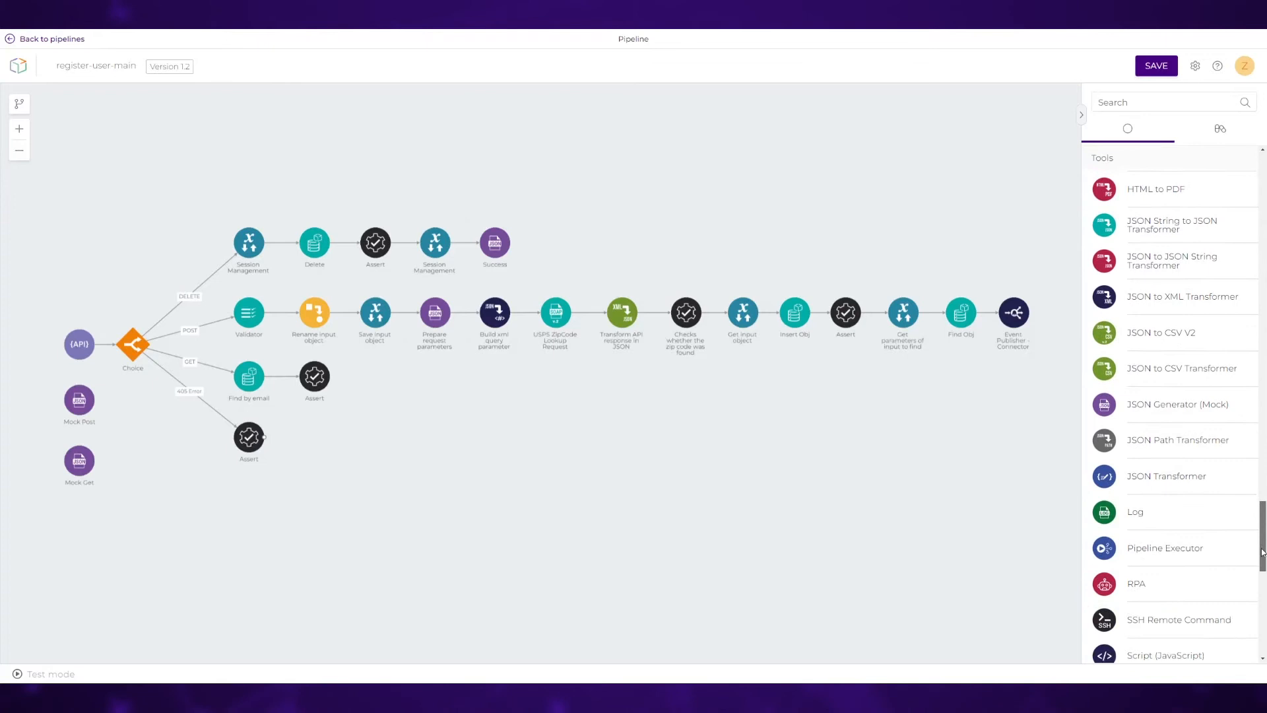
{"action": "scroll", "scroll_direction": "down", "scroll_amount": 3}
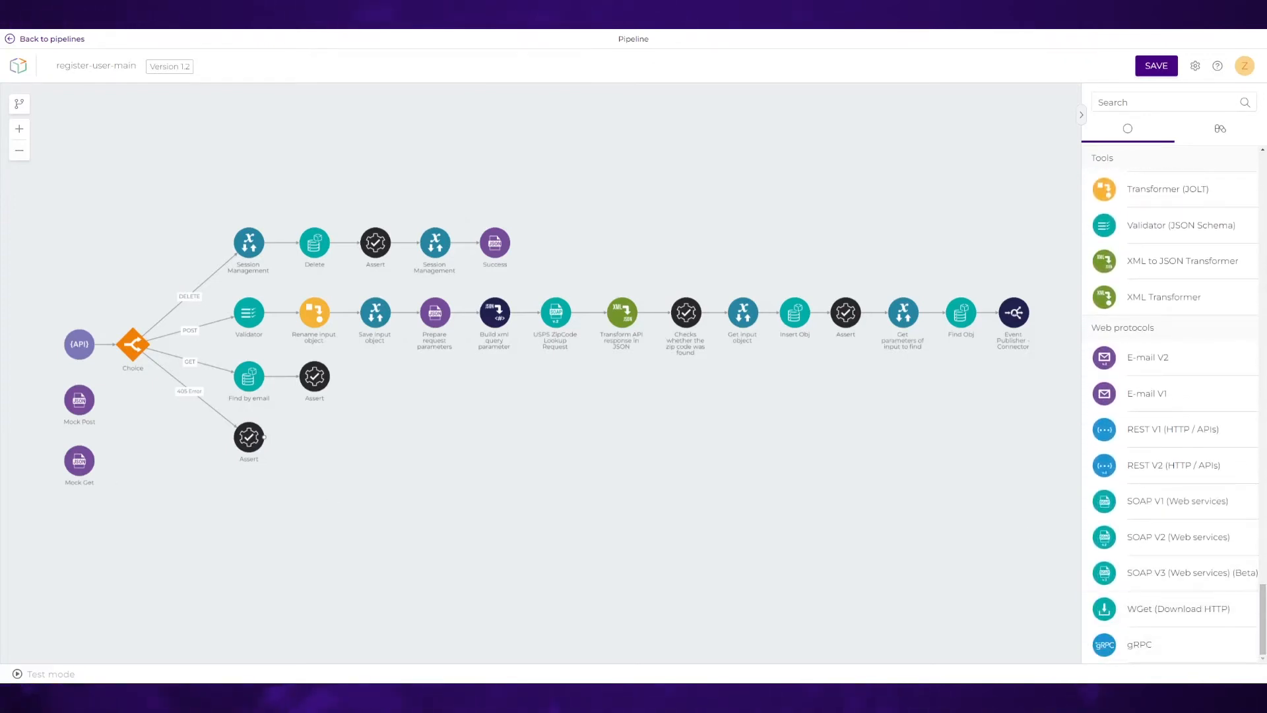
{"action": "scroll", "scroll_direction": "down", "scroll_amount": 3}
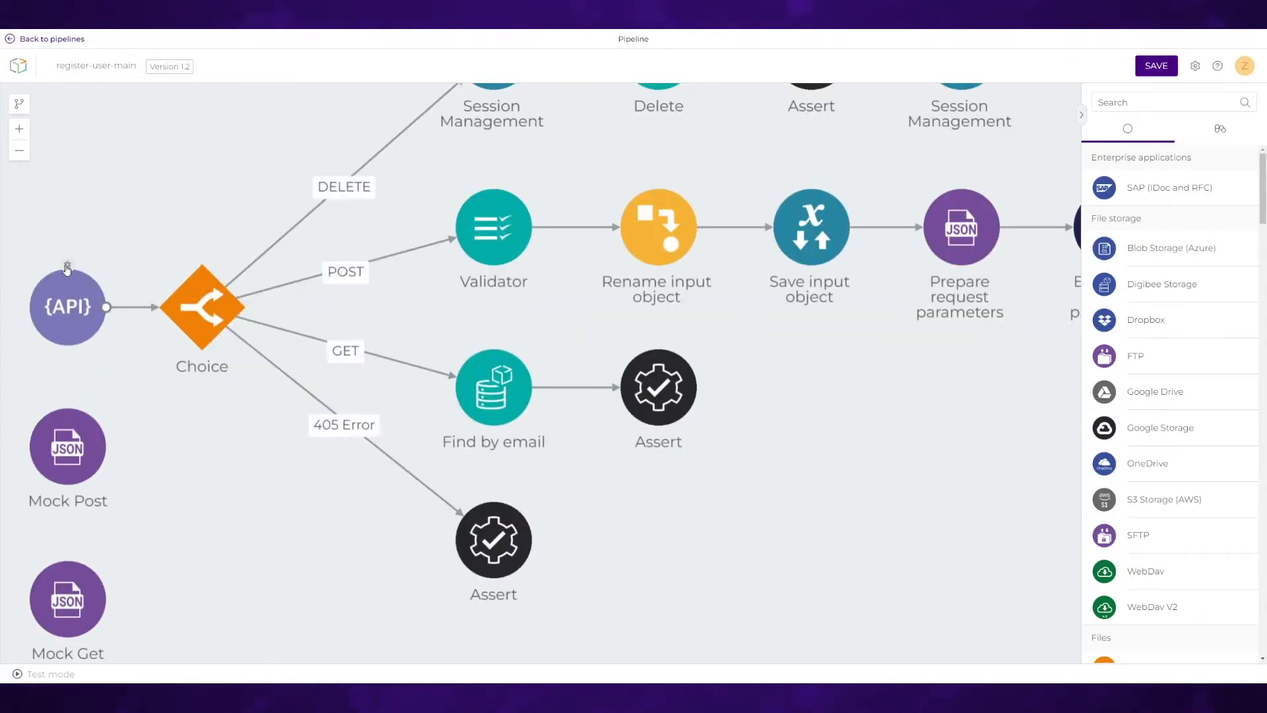
{"action": "left_click", "coordinate": [67, 305]}
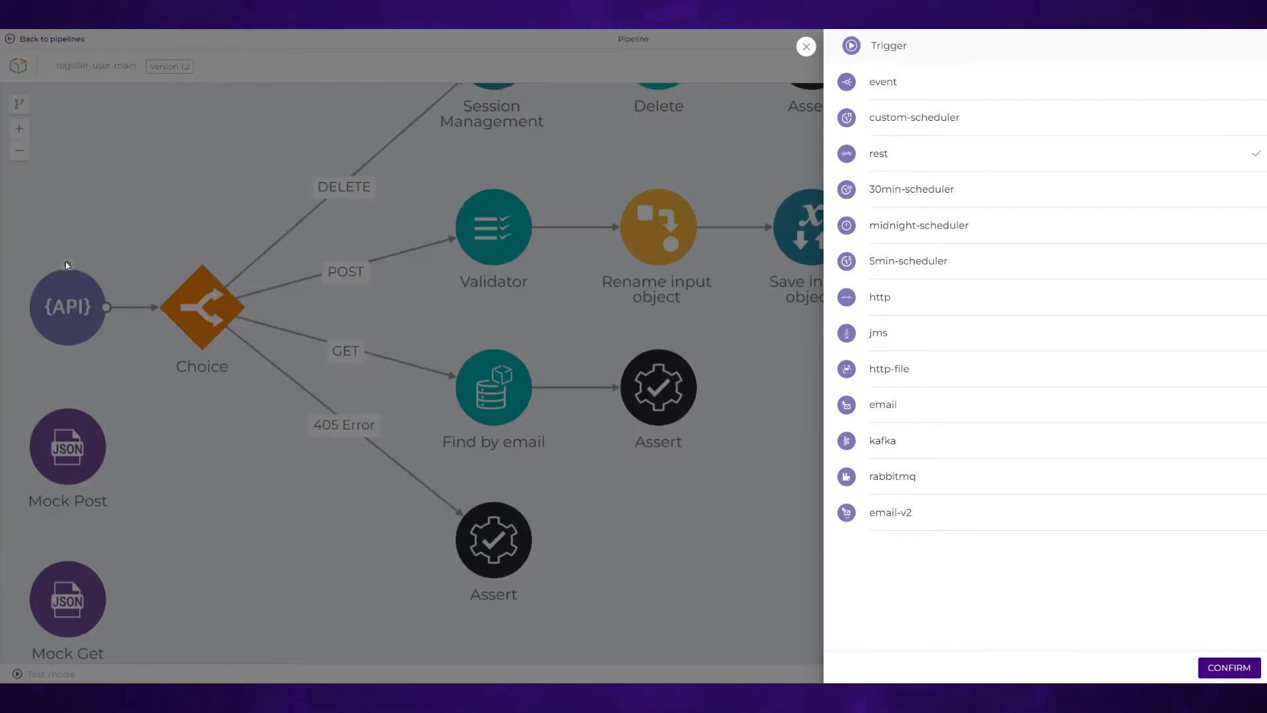
{"action": "mouse_move", "coordinate": [67, 268]}
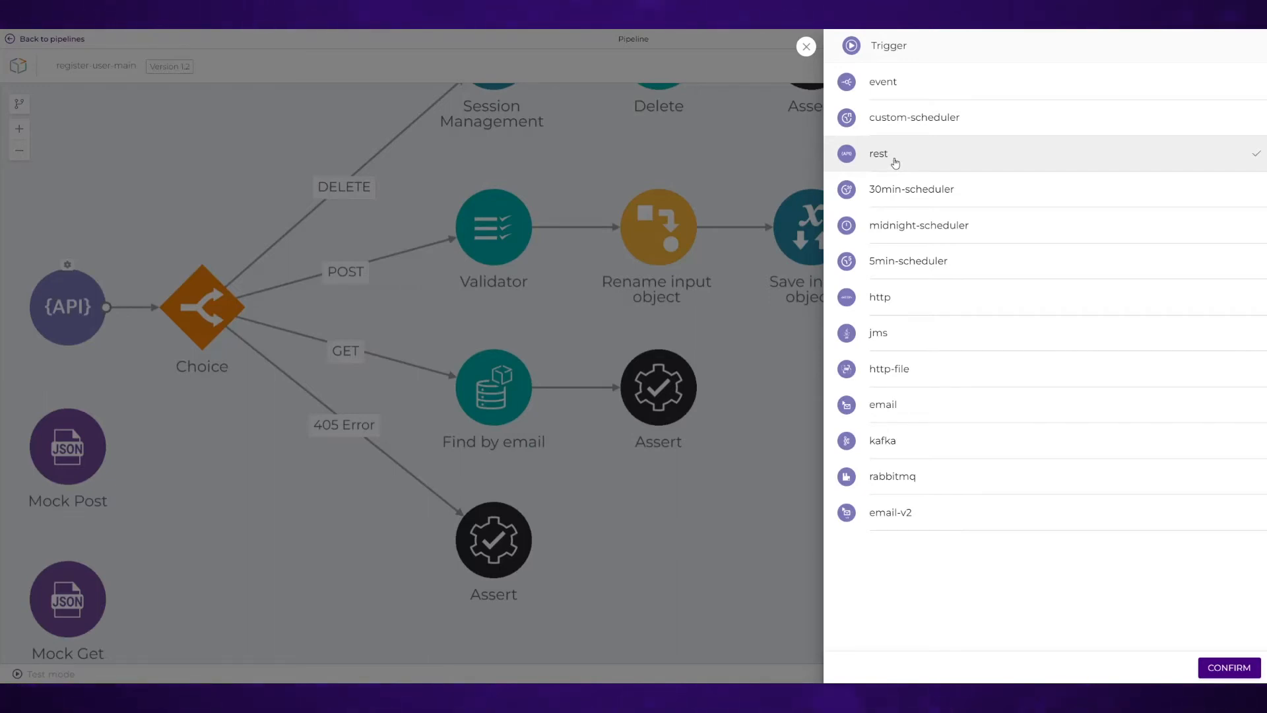
{"action": "mouse_move", "coordinate": [902, 188]}
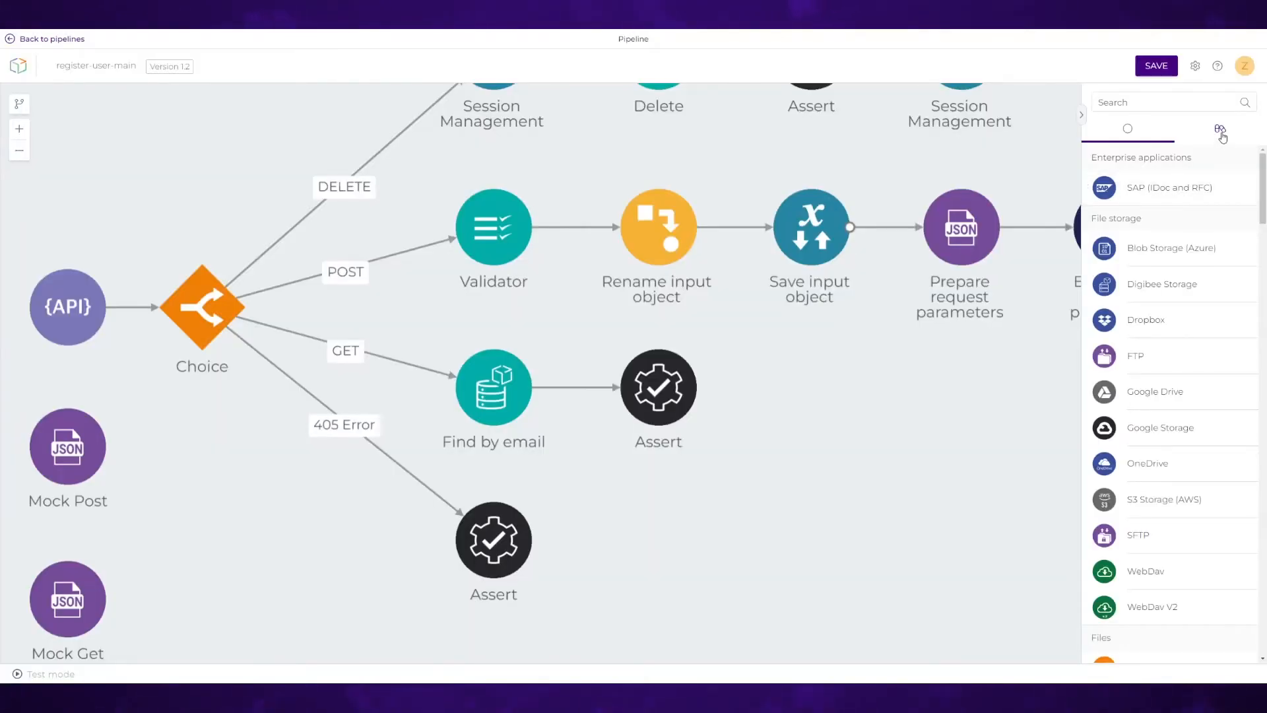
{"action": "mouse_move", "coordinate": [1219, 129]}
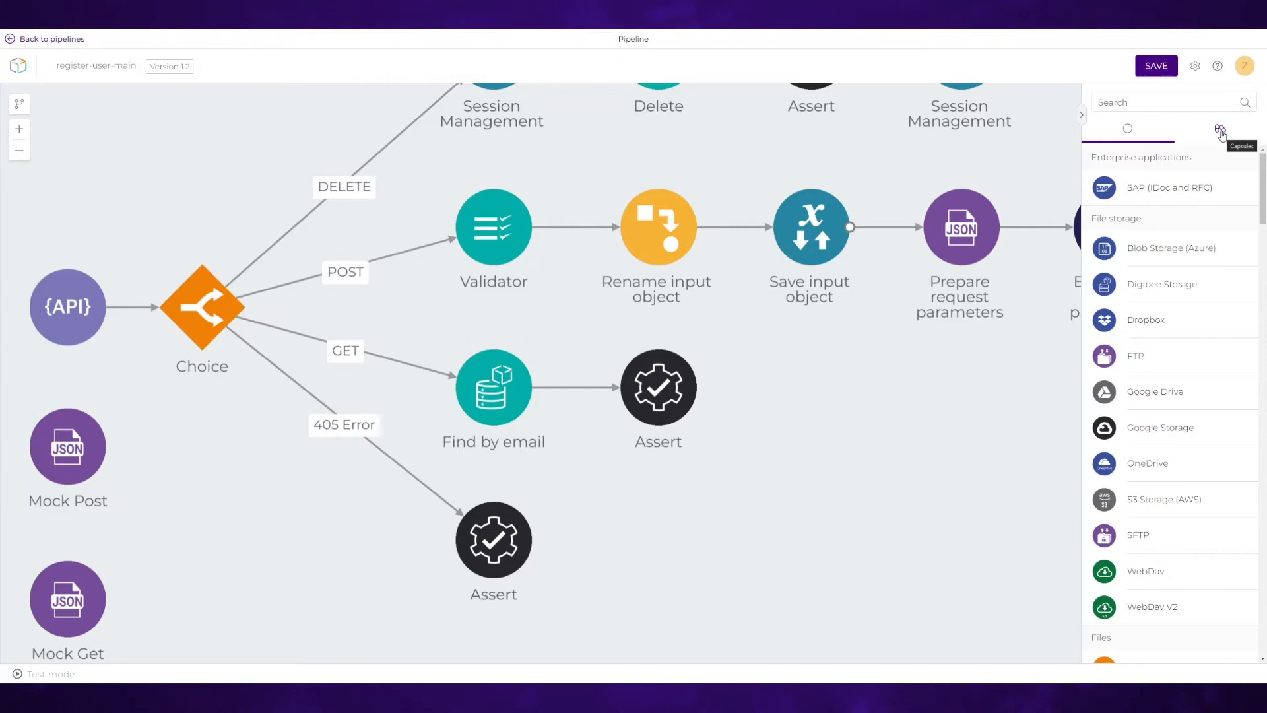
{"action": "left_click", "coordinate": [1221, 129]}
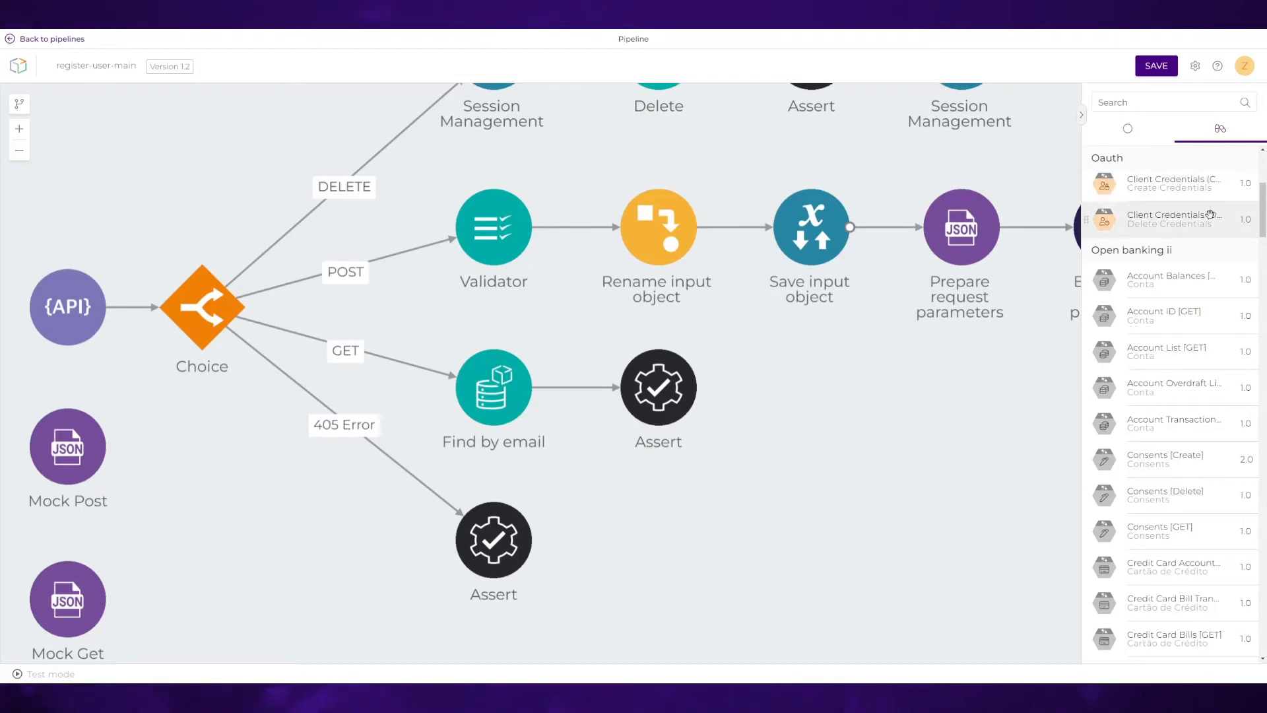
{"action": "mouse_move", "coordinate": [1172, 218]}
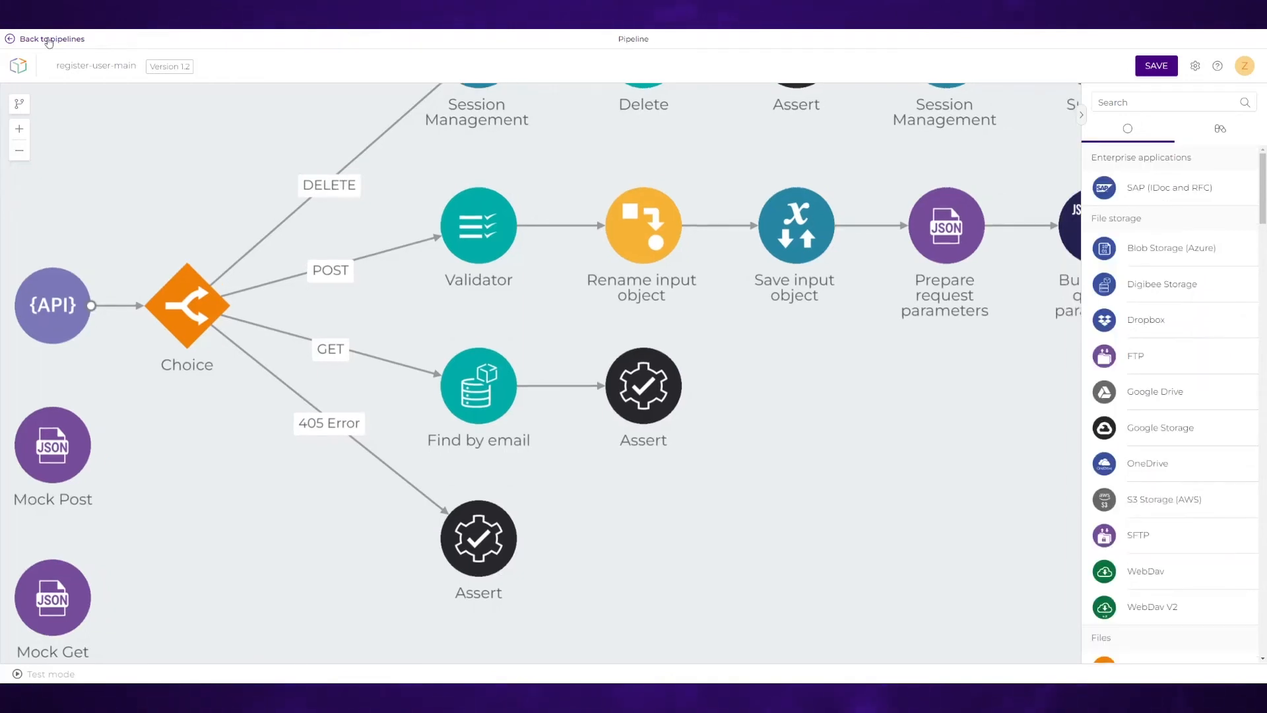
- Go to Run, switch to the prod environment and show the User Registration project's deployments
{"action": "left_click", "coordinate": [51, 38]}
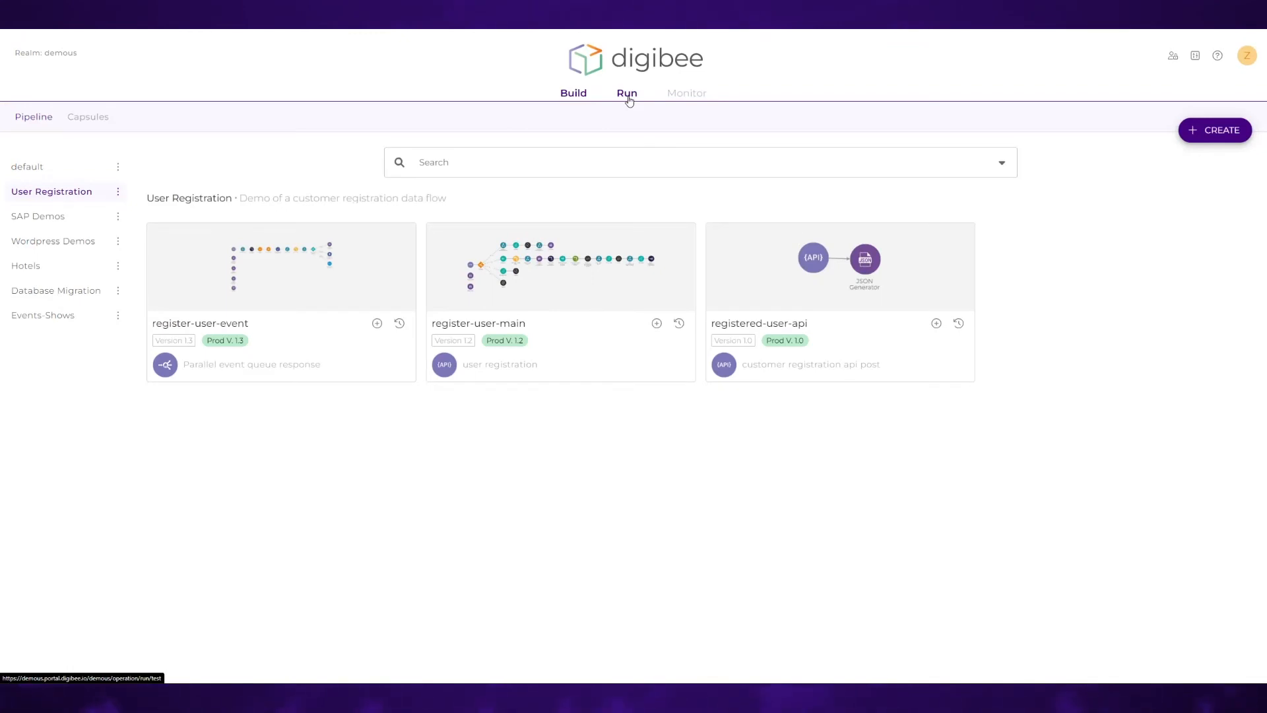
{"action": "left_click", "coordinate": [626, 93]}
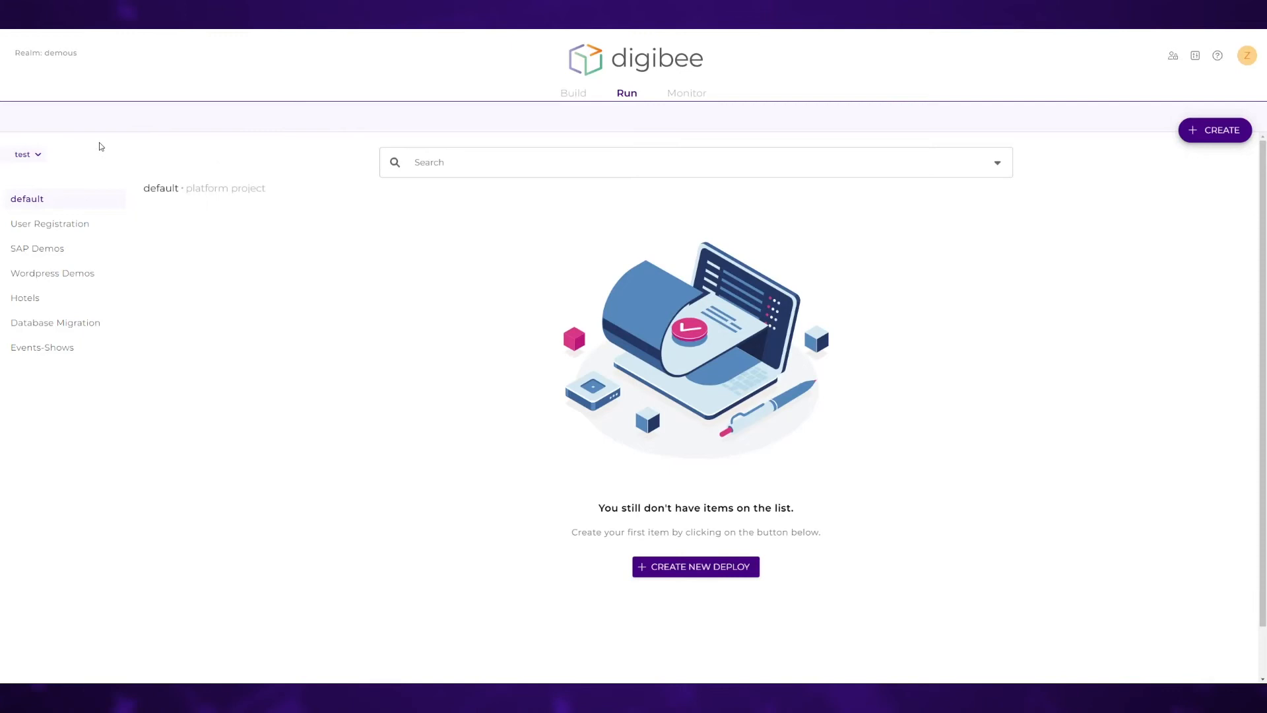
{"action": "left_click", "coordinate": [24, 154]}
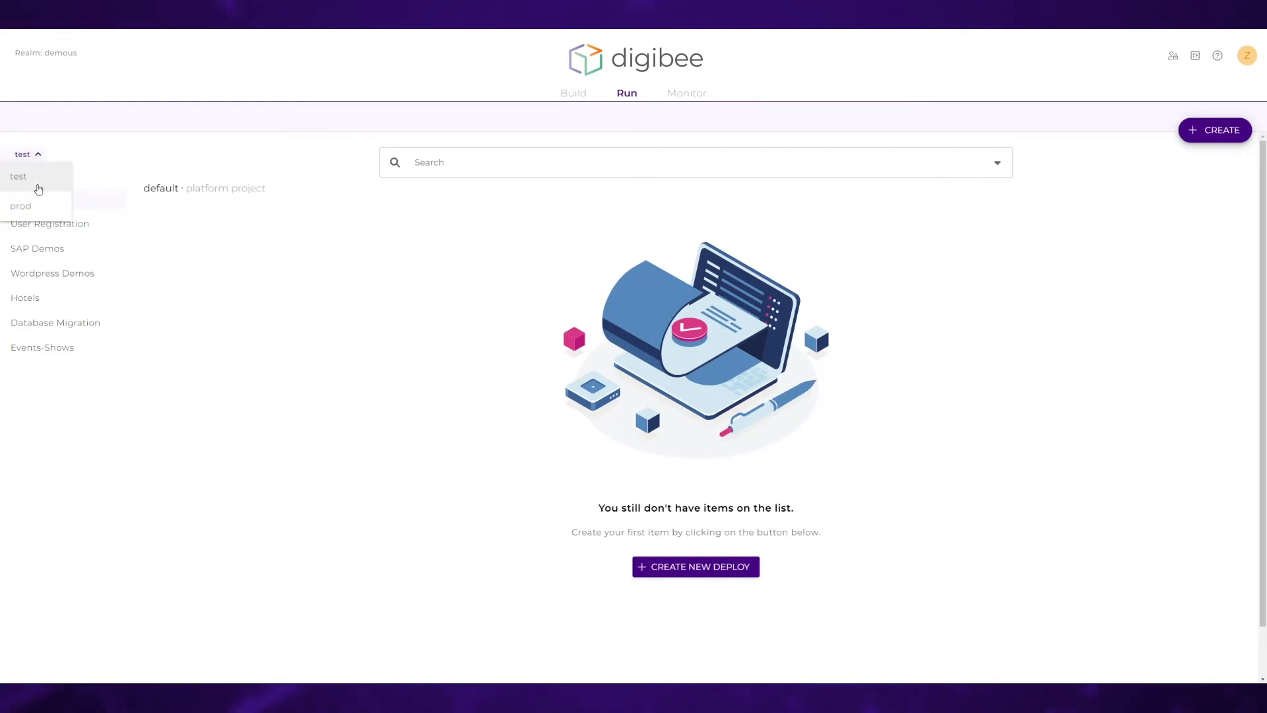
{"action": "mouse_move", "coordinate": [21, 207]}
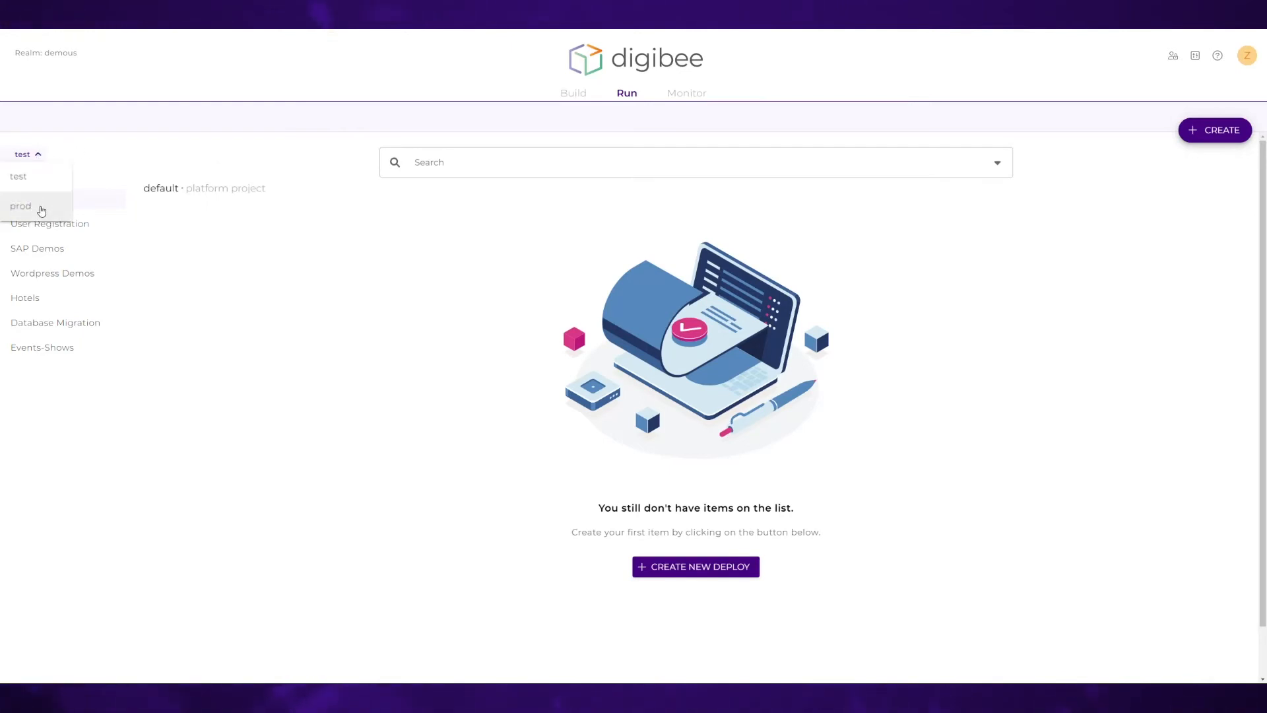
{"action": "mouse_move", "coordinate": [17, 175]}
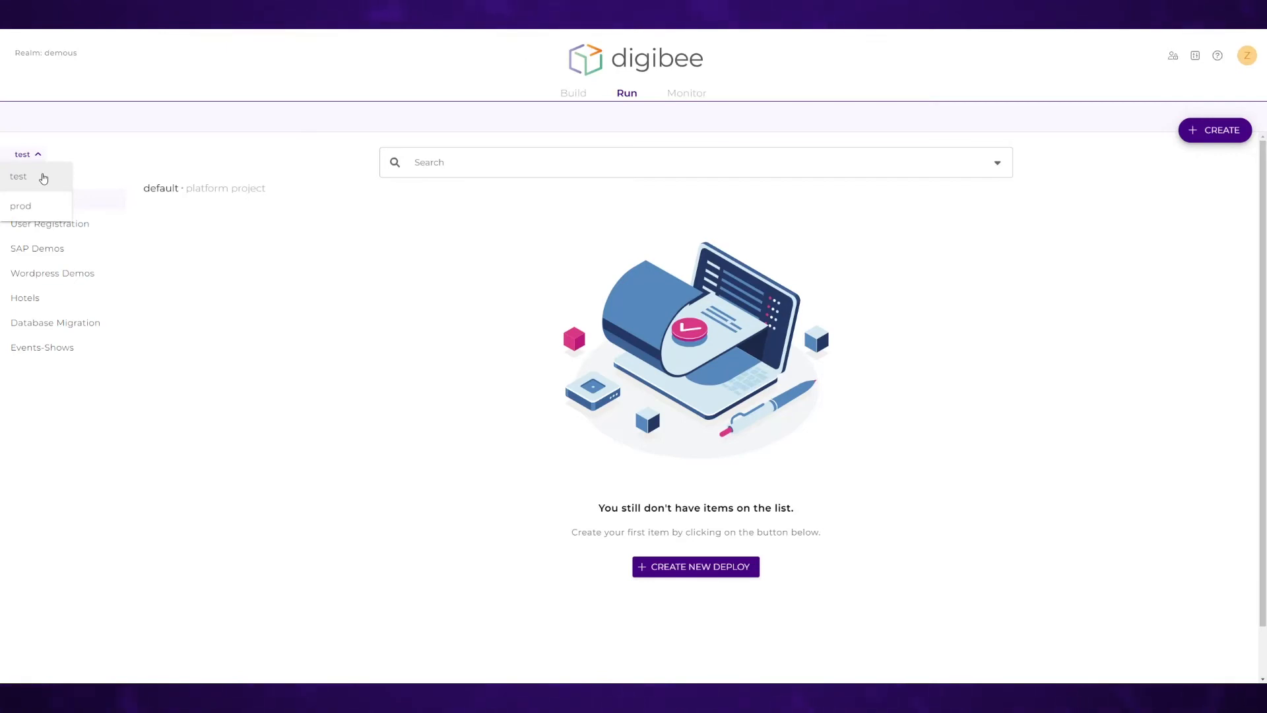
{"action": "mouse_move", "coordinate": [51, 179]}
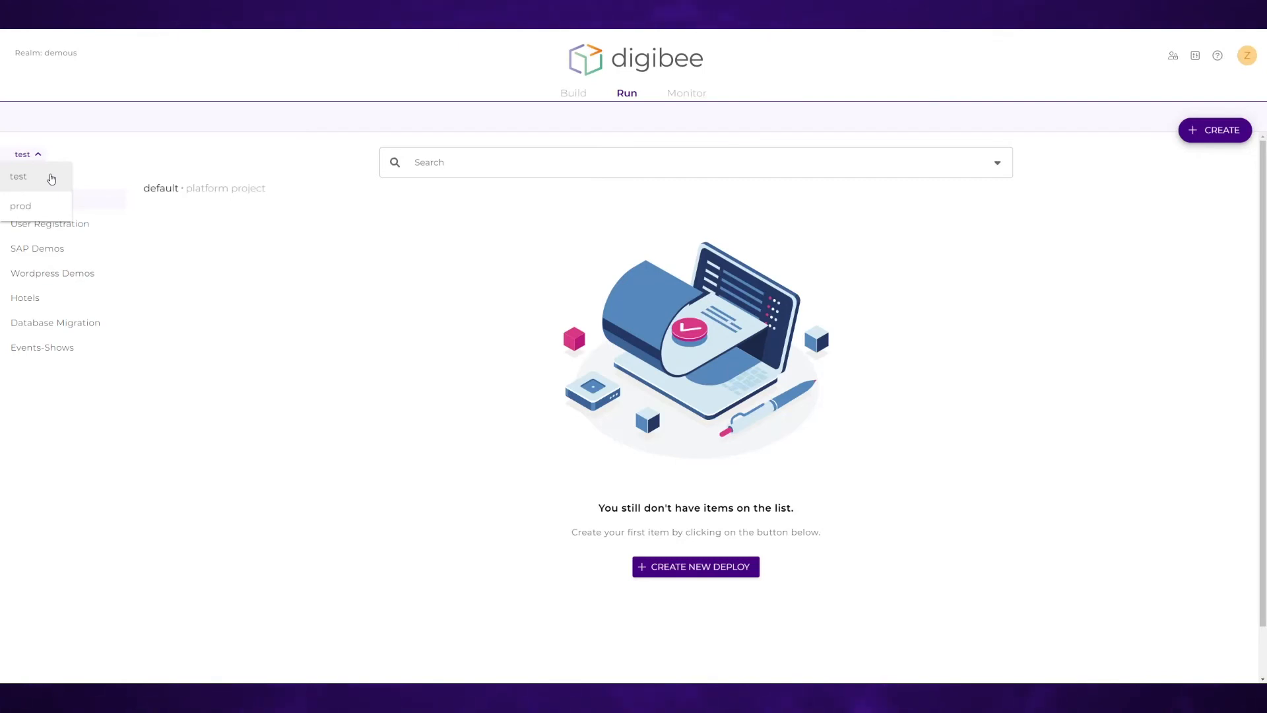
{"action": "mouse_move", "coordinate": [21, 205]}
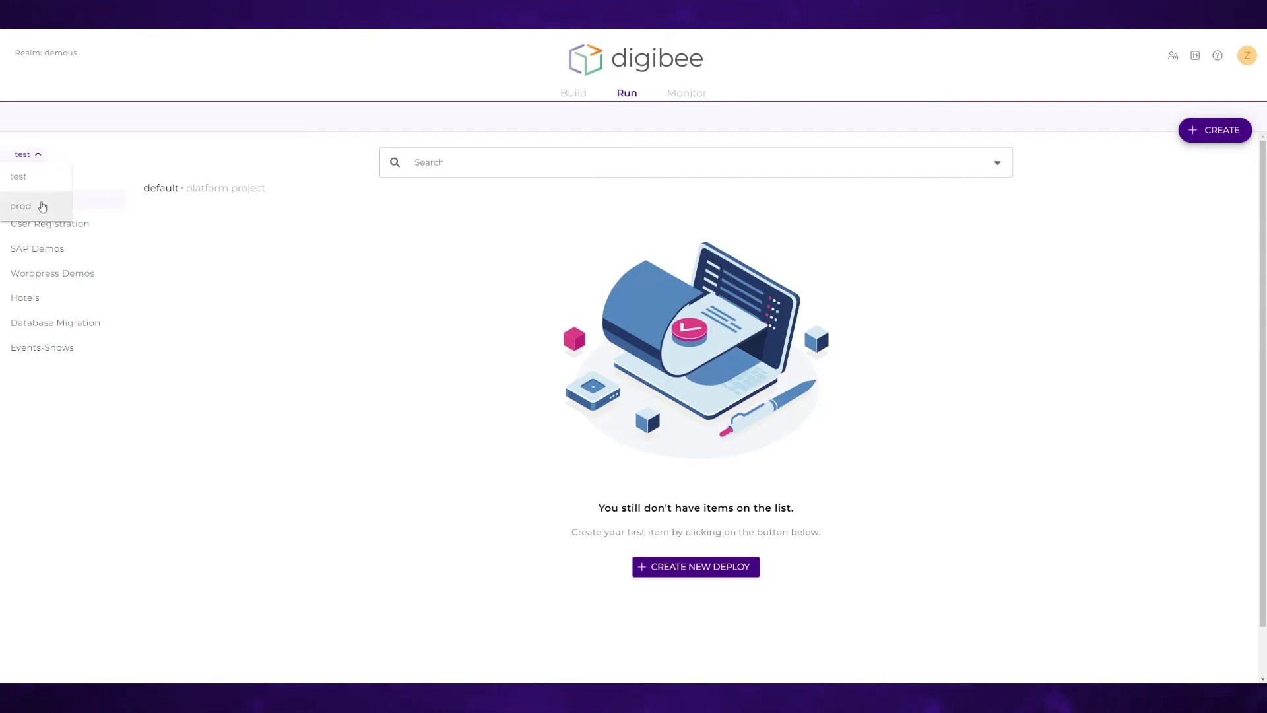
{"action": "left_click", "coordinate": [21, 207]}
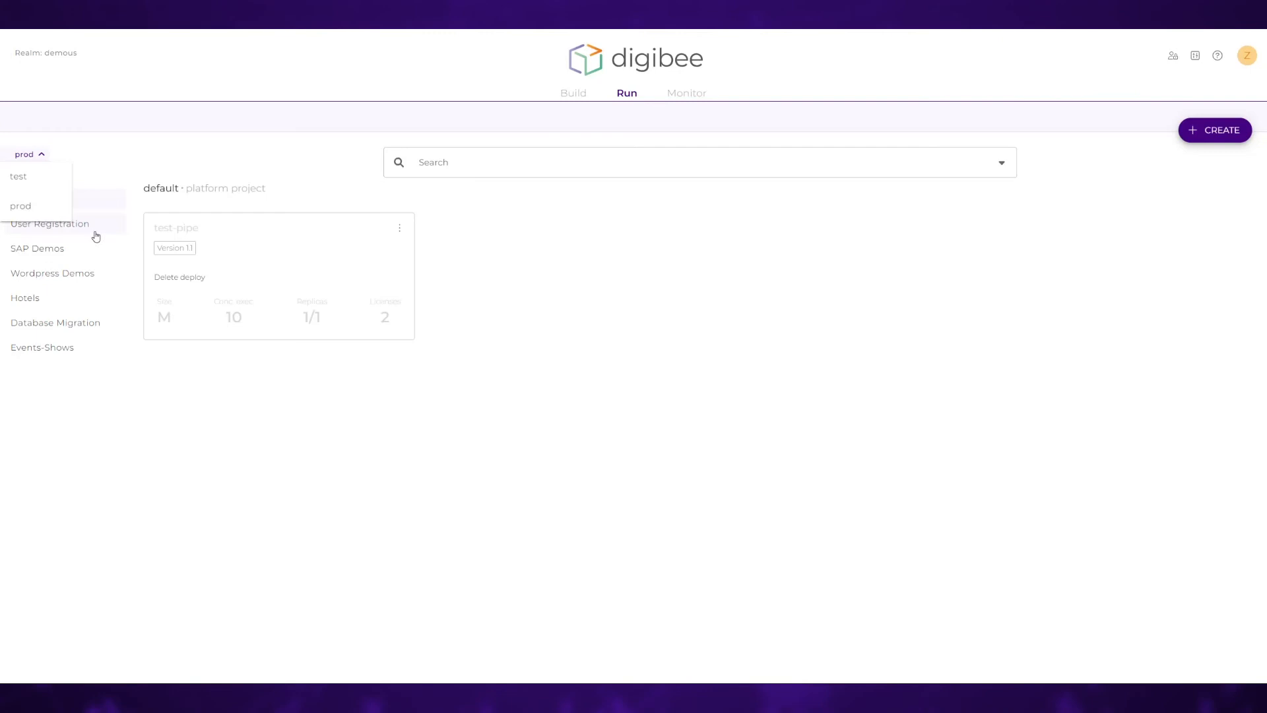
{"action": "left_click", "coordinate": [49, 224]}
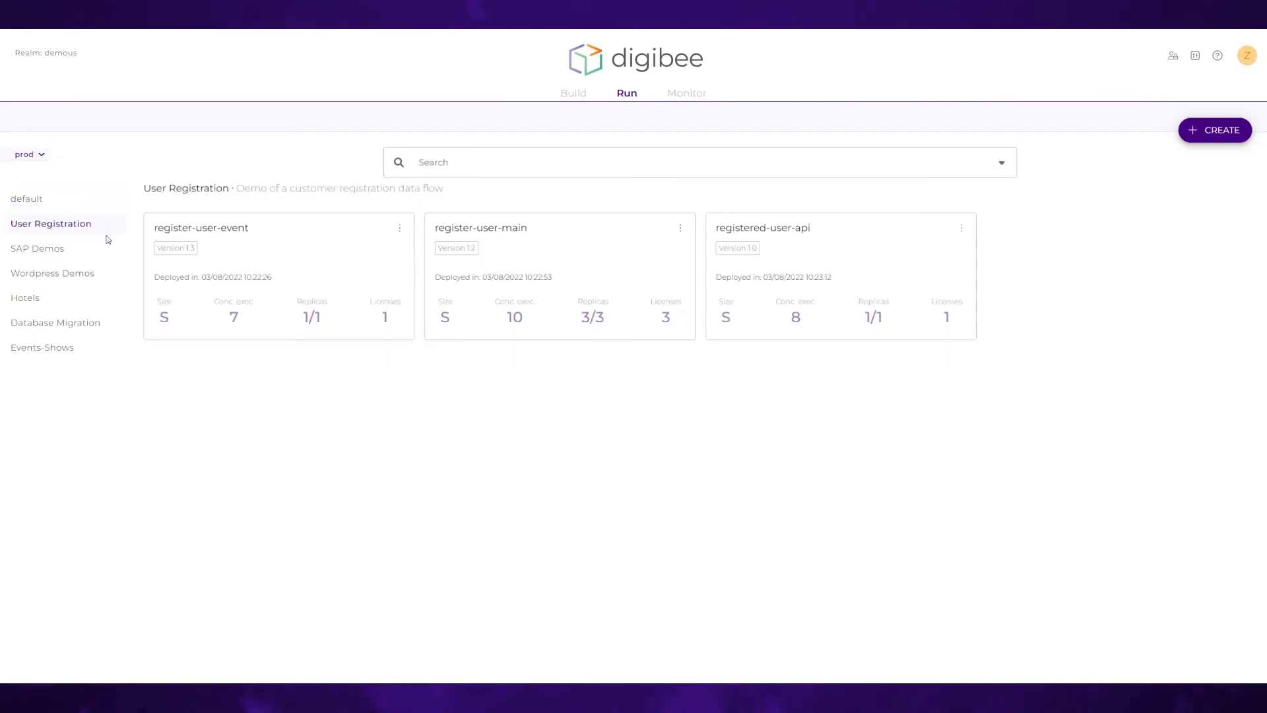
{"action": "mouse_move", "coordinate": [167, 325]}
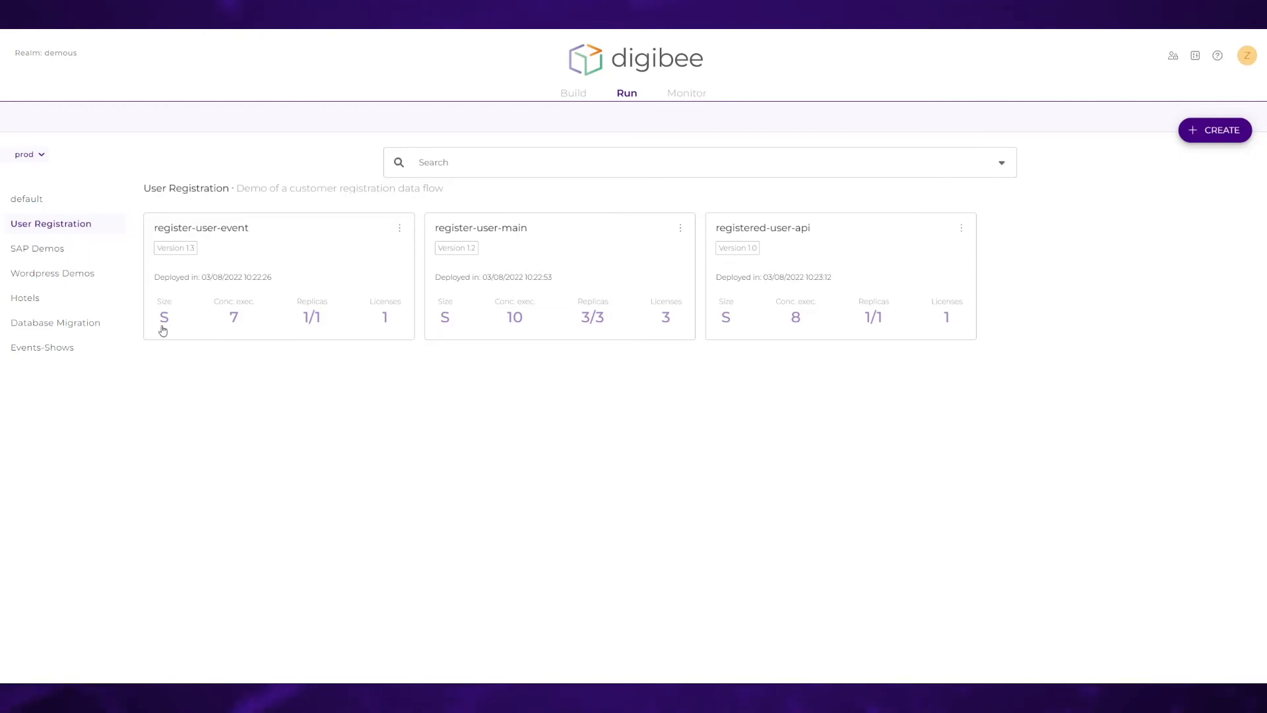
{"action": "mouse_move", "coordinate": [235, 317]}
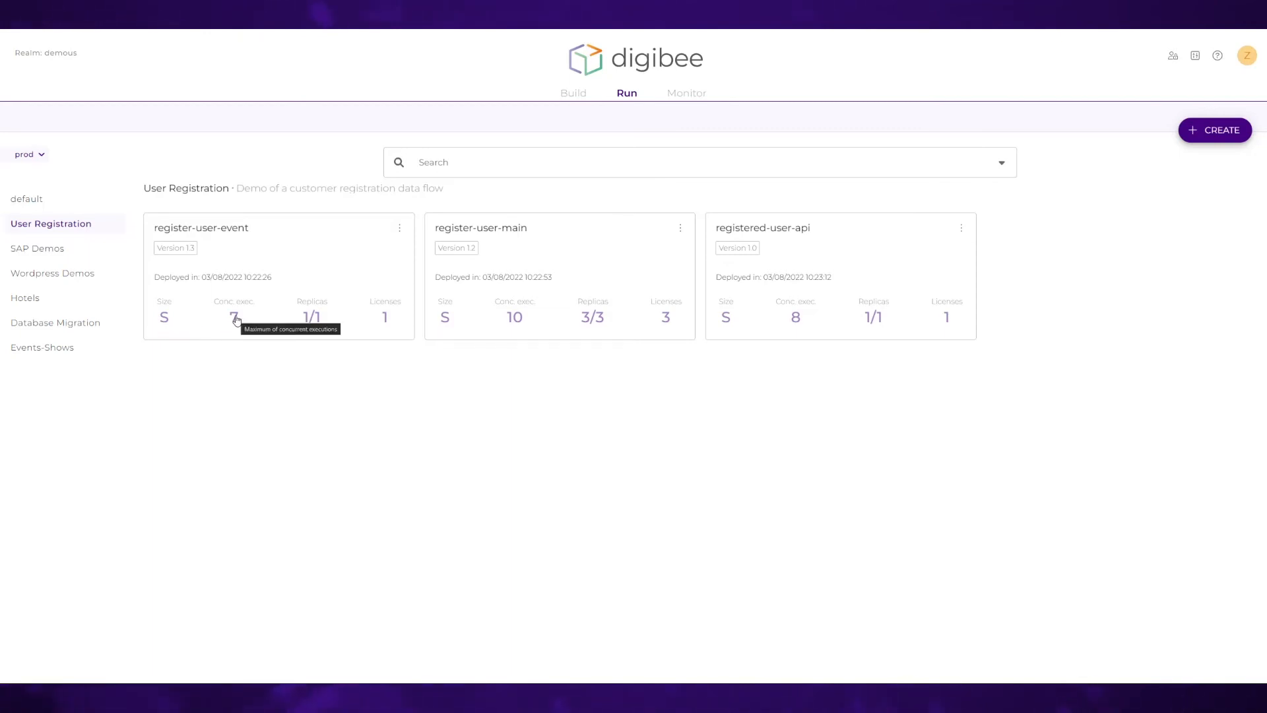
{"action": "mouse_move", "coordinate": [314, 347]}
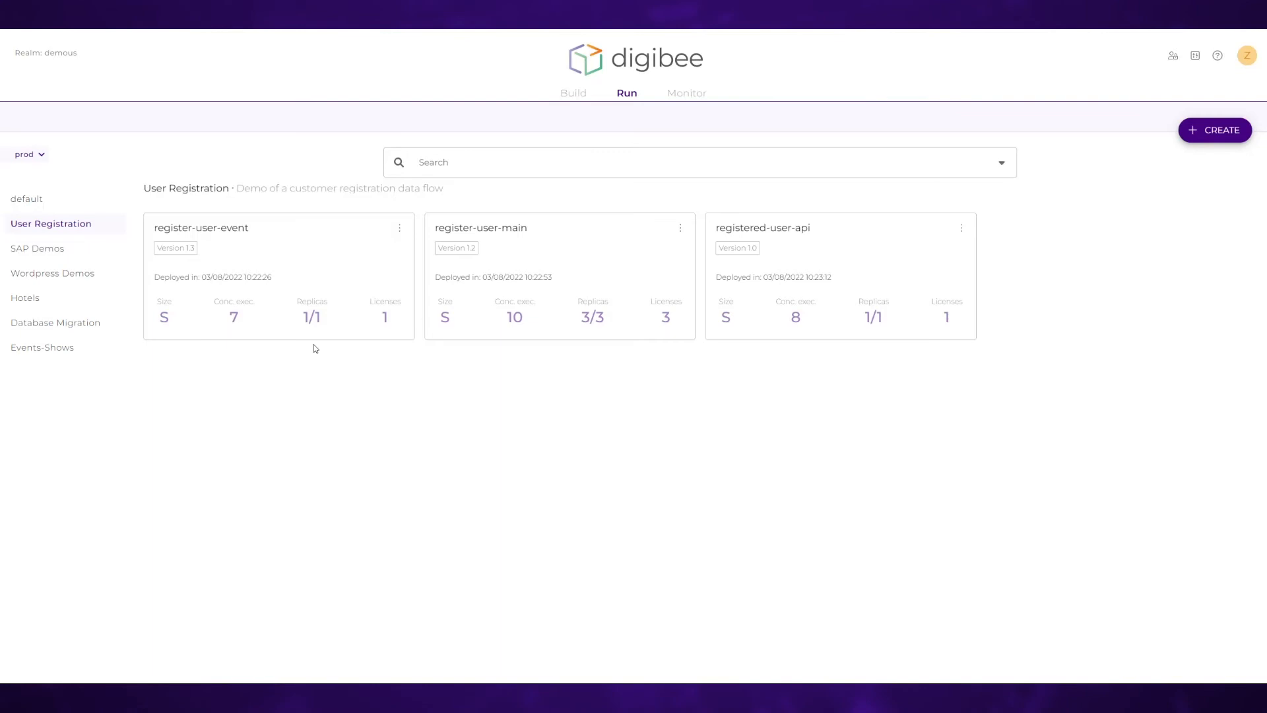
{"action": "mouse_move", "coordinate": [449, 368]}
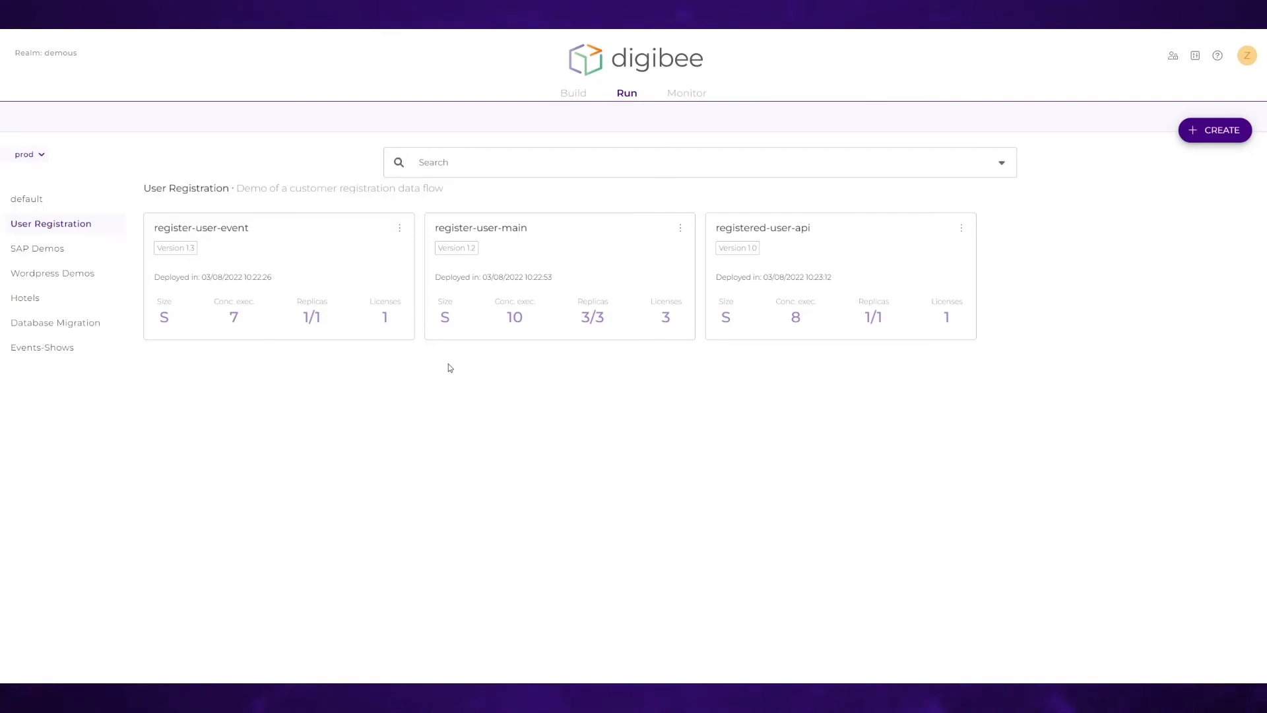
{"action": "mouse_move", "coordinate": [1180, 145]}
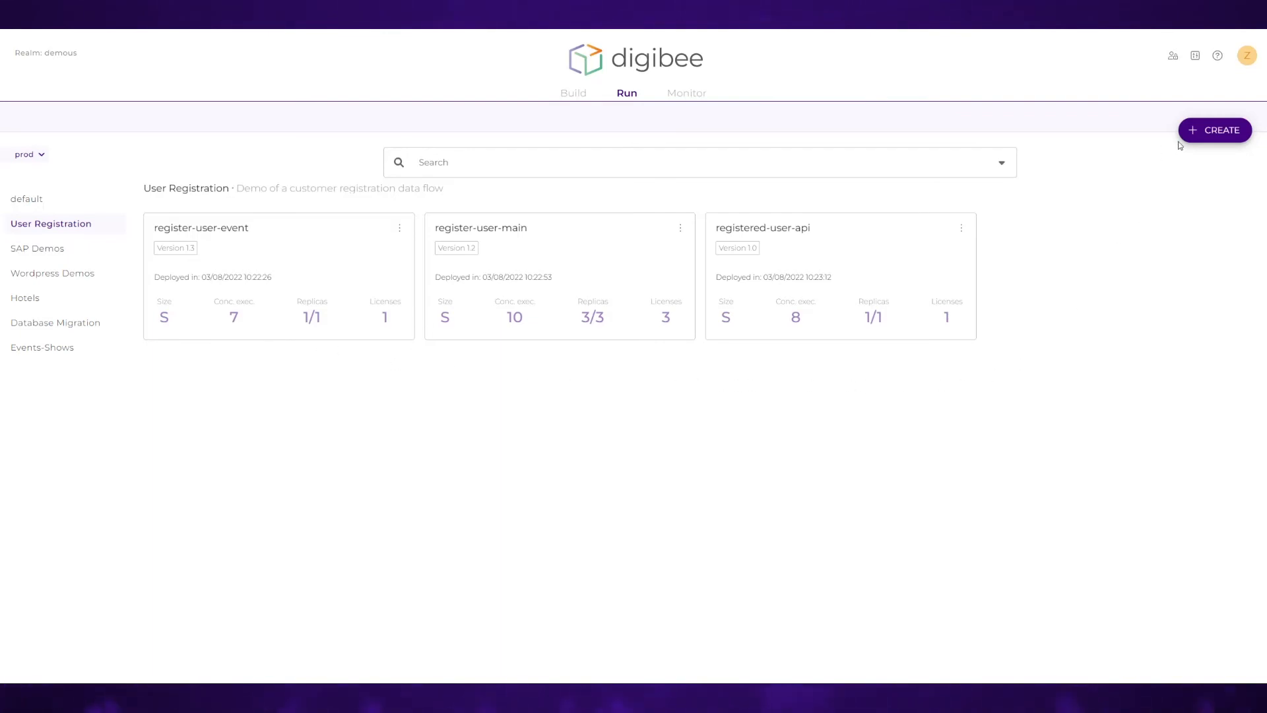
- Deploy register-user-main in prod at MEDIUM size with 5 replicas
{"action": "left_click", "coordinate": [1214, 129]}
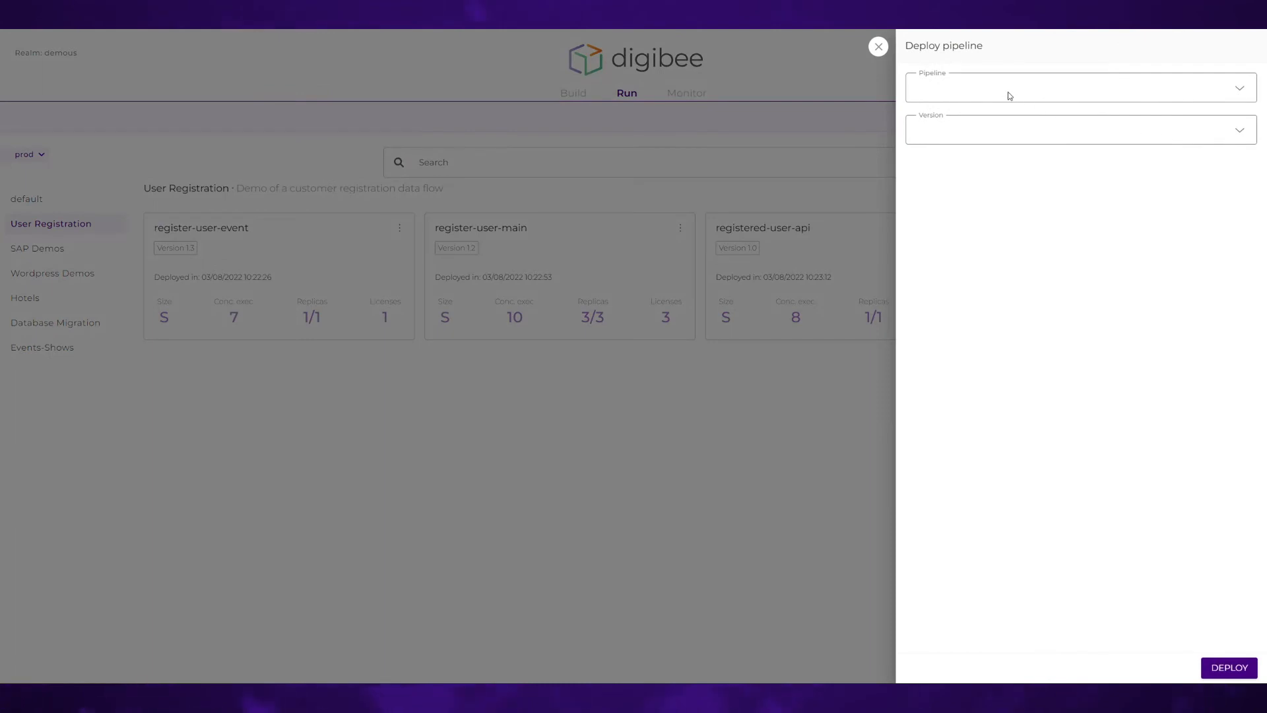
{"action": "type", "text": "user"}
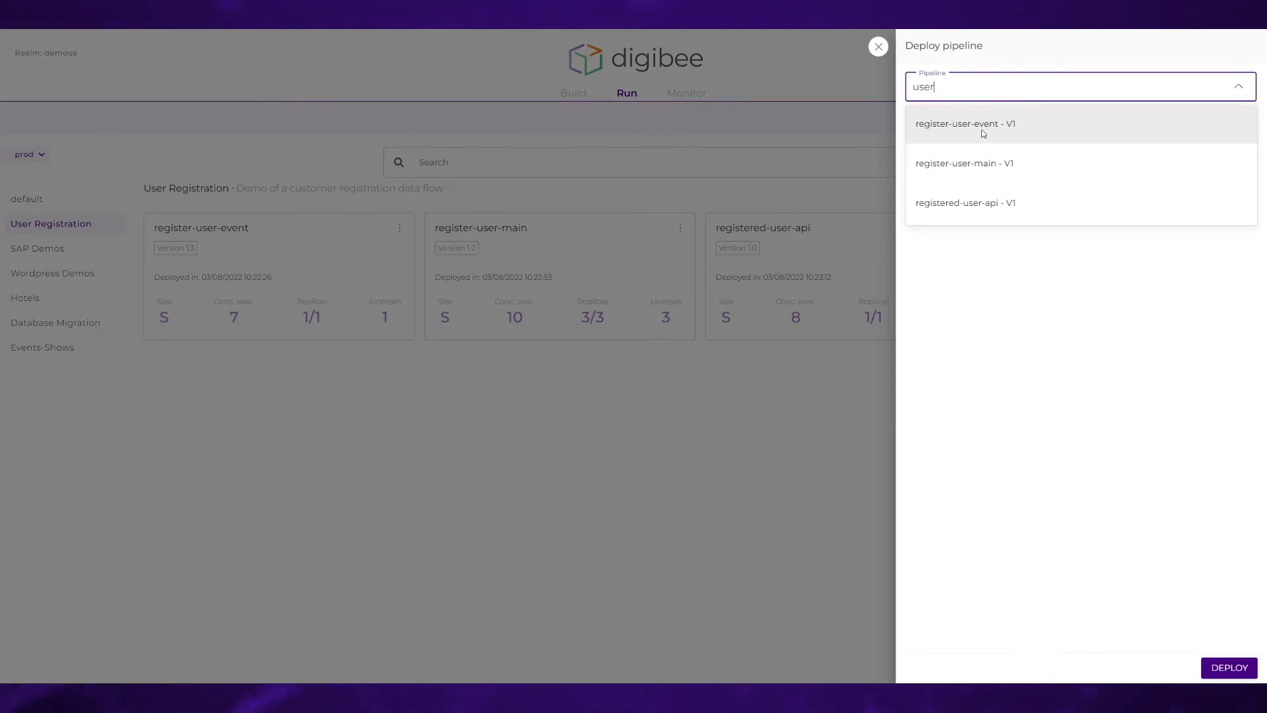
{"action": "left_click", "coordinate": [963, 162]}
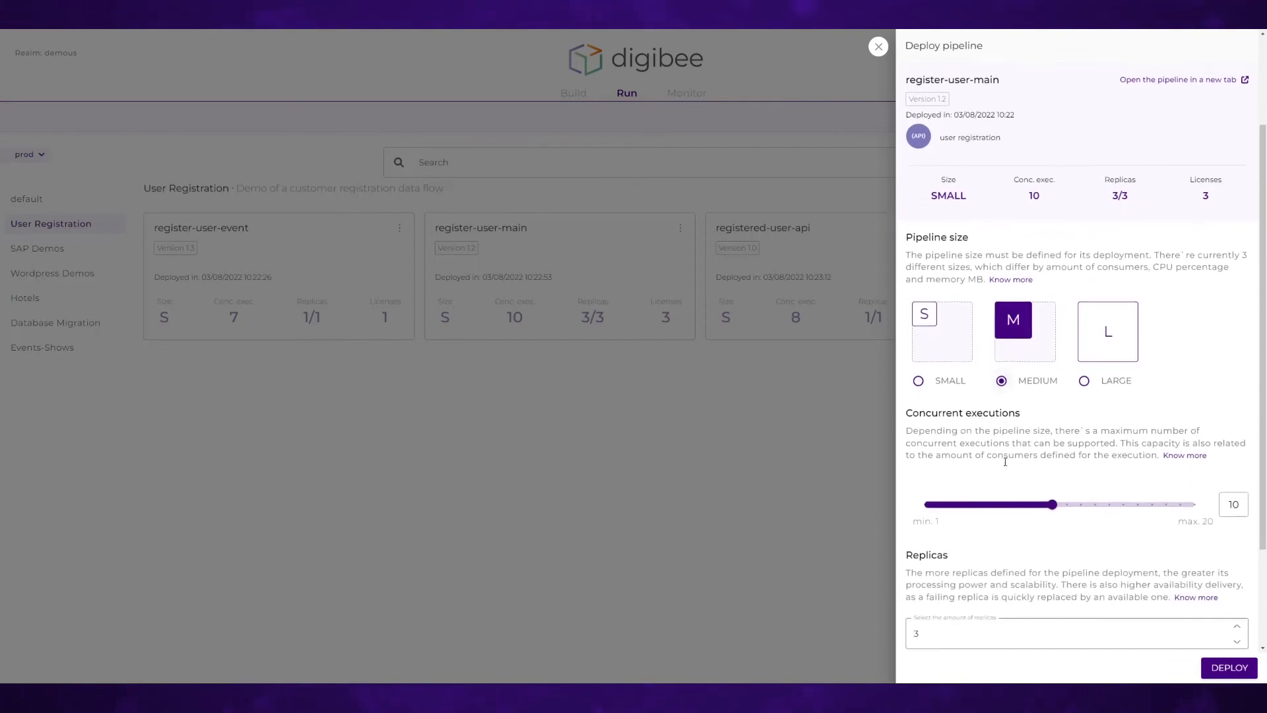
{"action": "left_click", "coordinate": [1235, 628]}
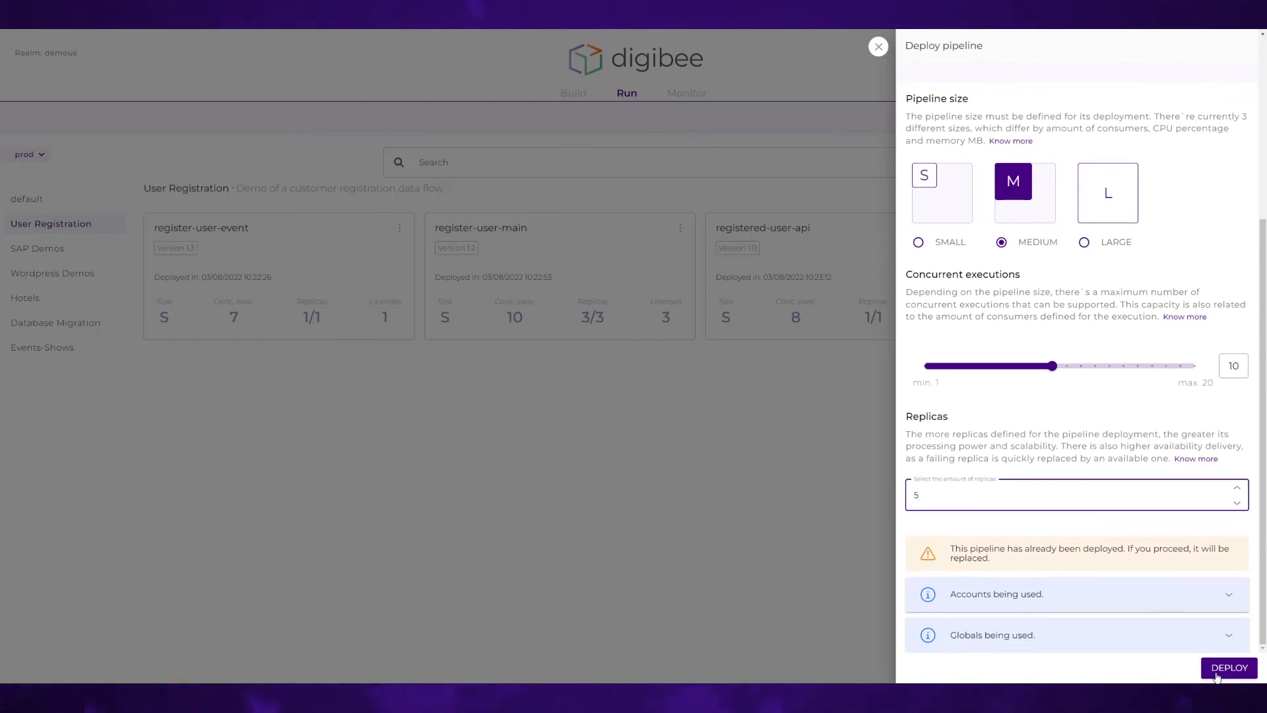
{"action": "left_click", "coordinate": [1235, 502]}
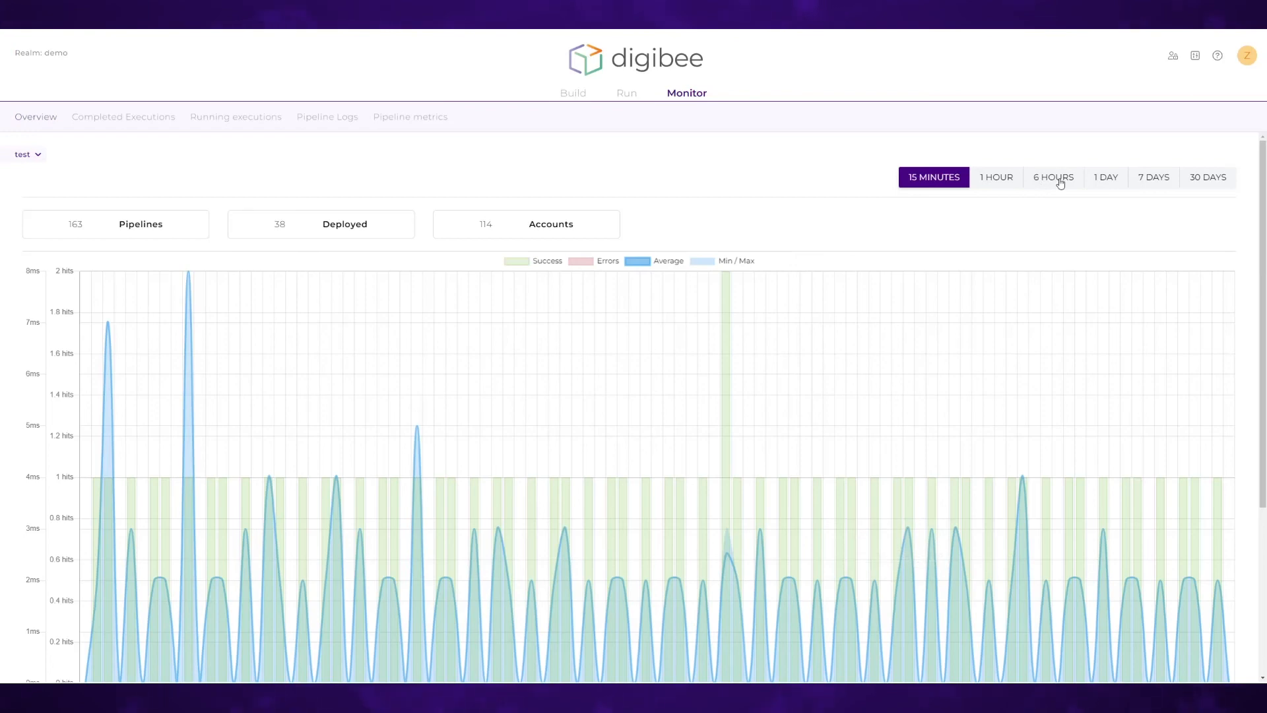
- Show the last 6 hours on Monitor Overview and open the test-mode pipeline's executions
{"action": "left_click", "coordinate": [1053, 176]}
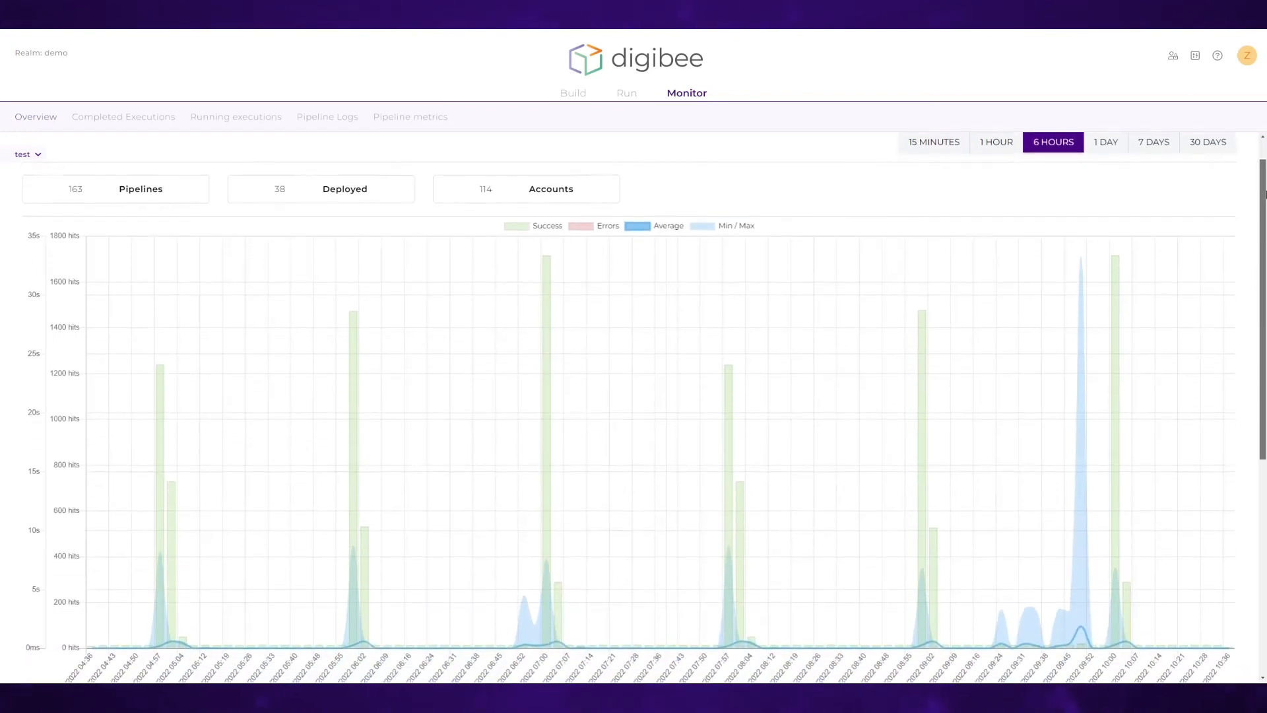
{"action": "scroll", "scroll_direction": "down", "scroll_amount": 3}
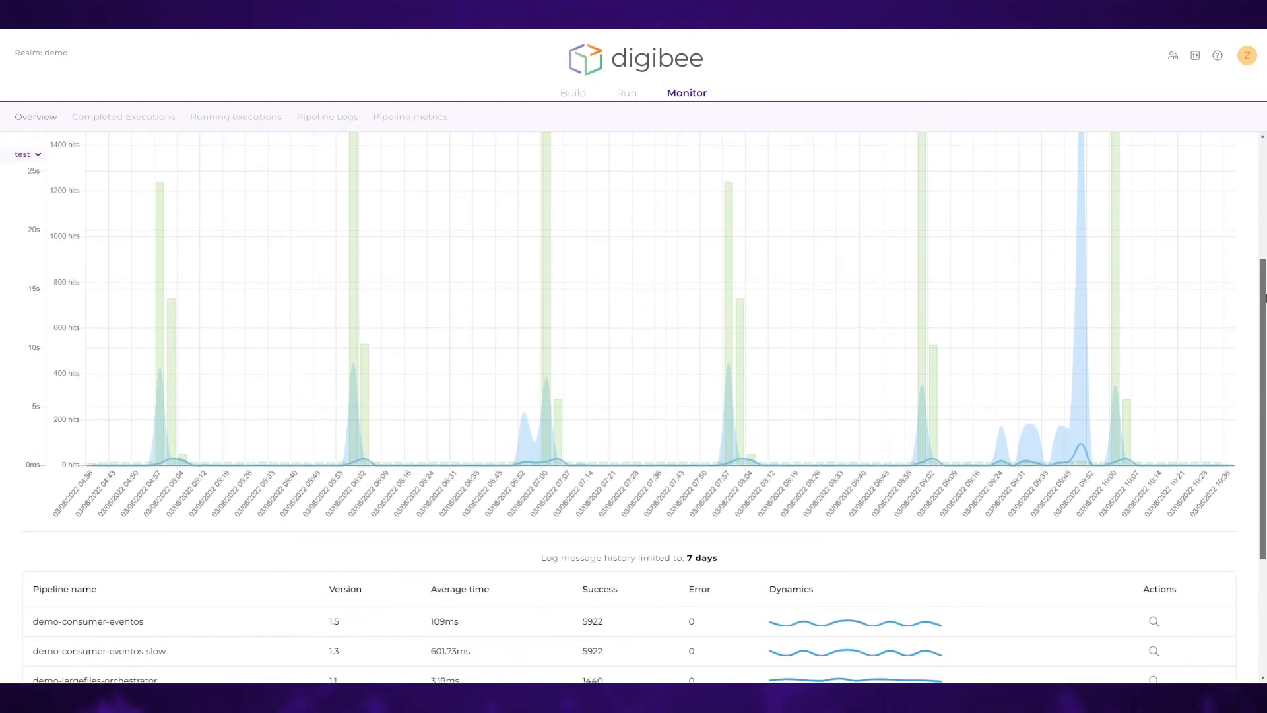
{"action": "scroll", "scroll_direction": "down", "scroll_amount": 3}
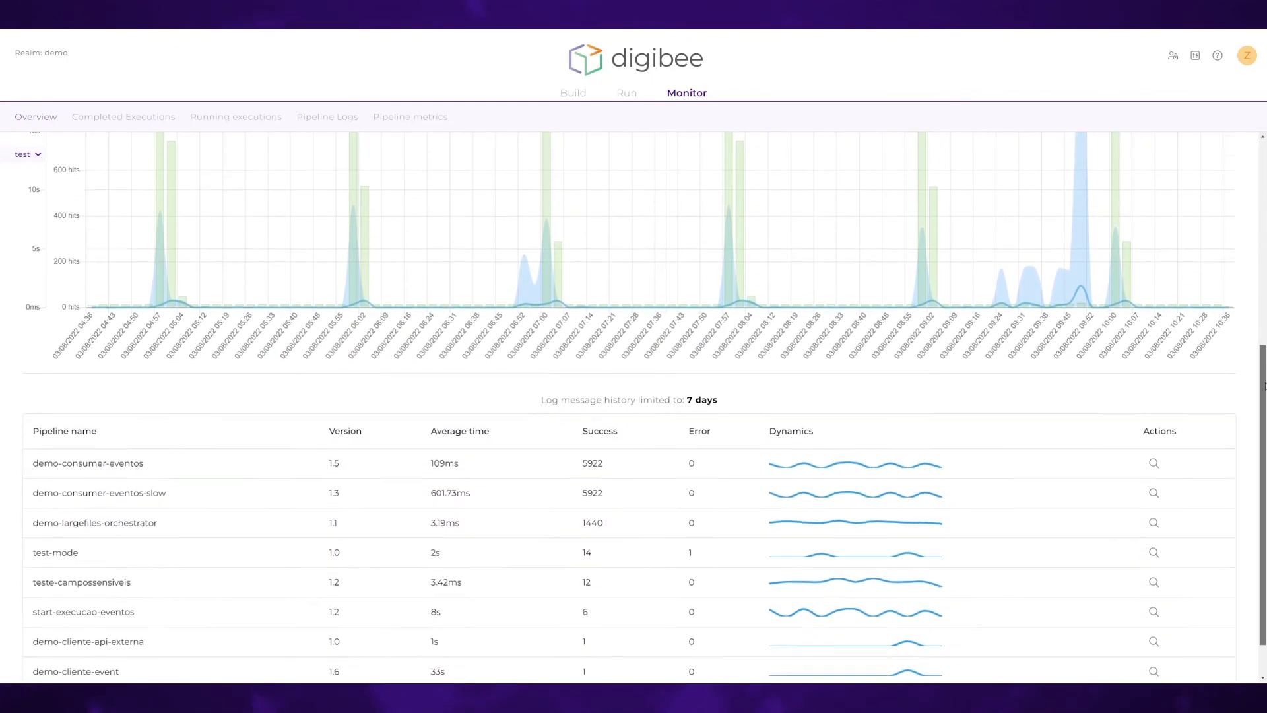
{"action": "scroll", "scroll_direction": "down", "scroll_amount": 3}
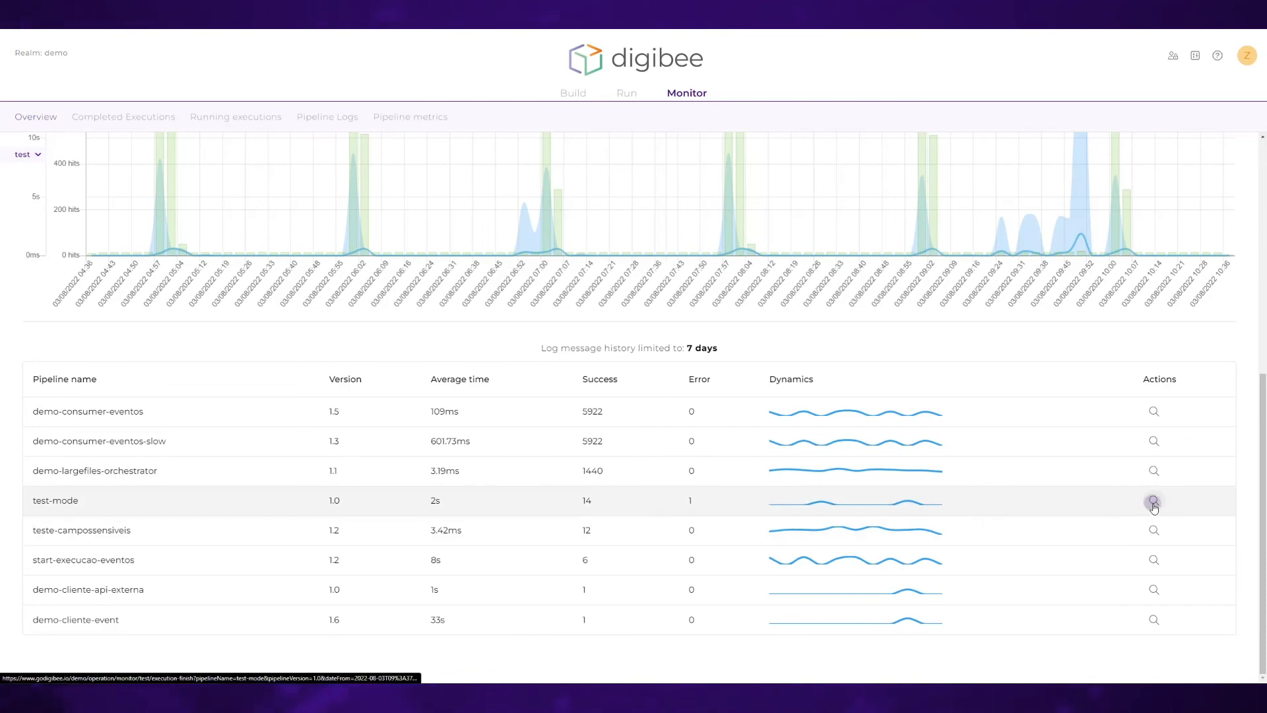
{"action": "left_click", "coordinate": [1153, 500]}
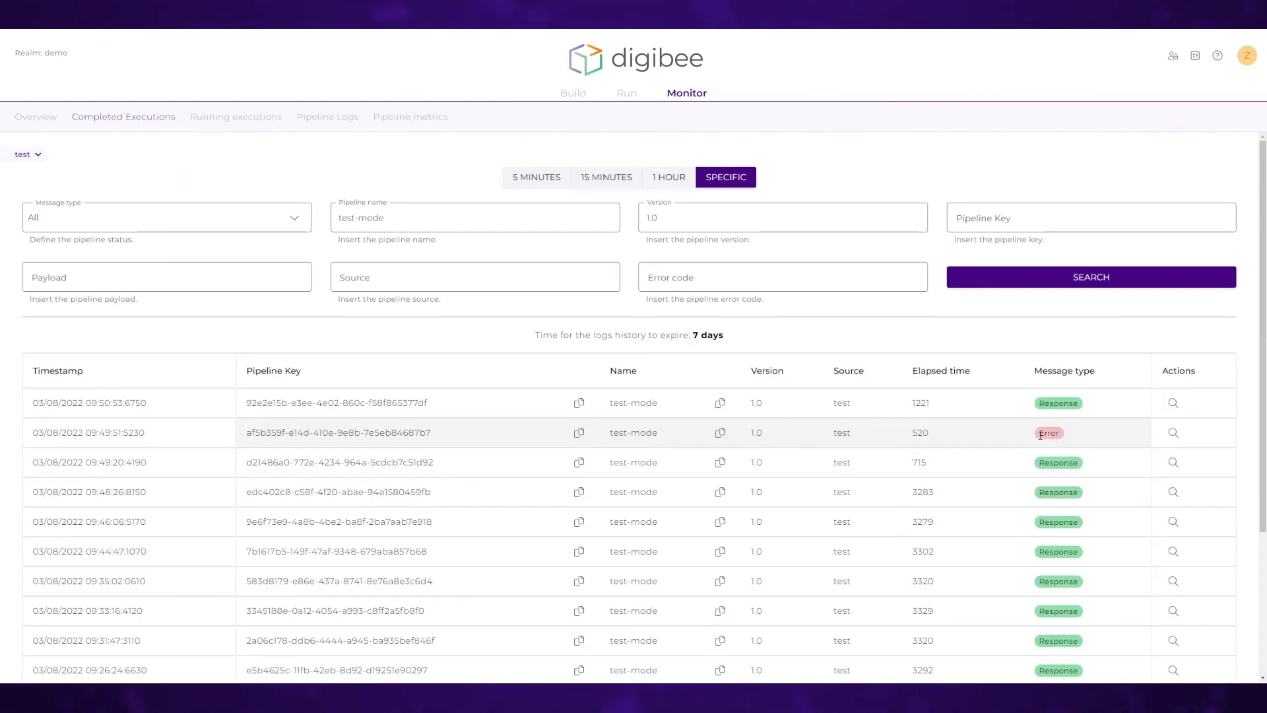
- Review the failed execution's details showing the 404 'Cadastro não encontrado' error, then leave the panel
{"action": "left_click", "coordinate": [1172, 433]}
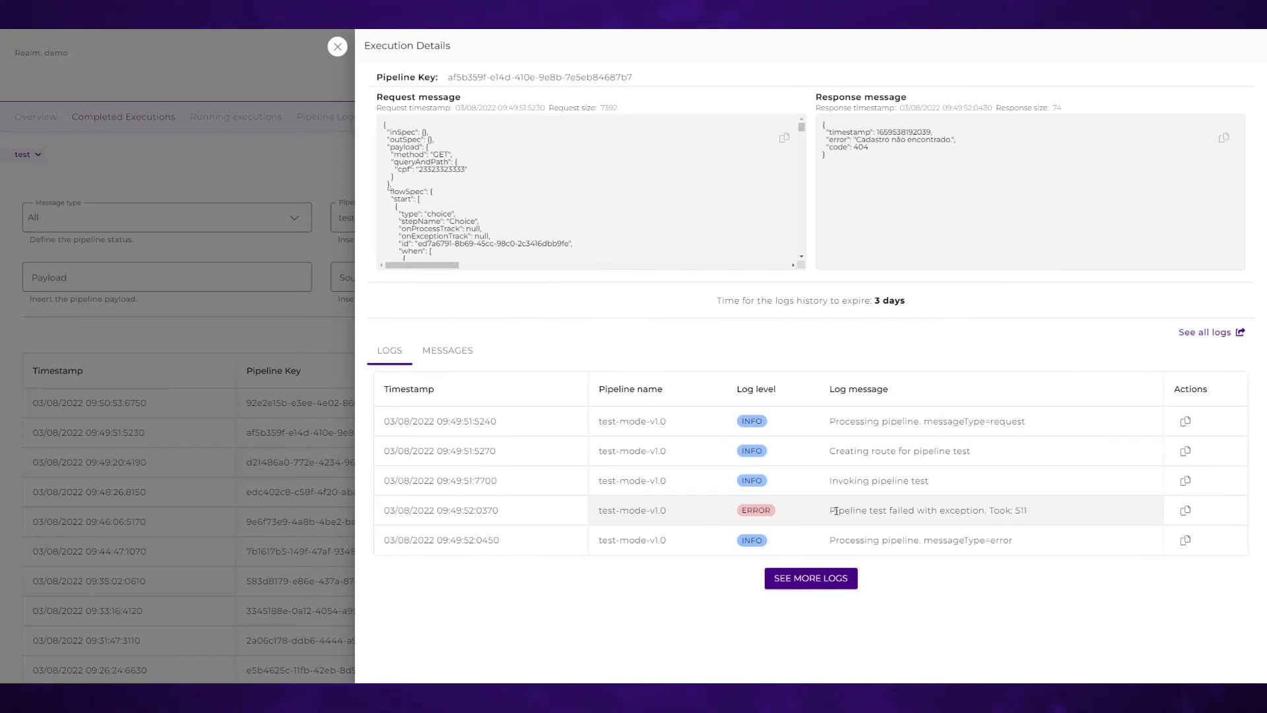
{"action": "left_click_drag", "start_coordinate": [830, 509], "coordinate": [1026, 510]}
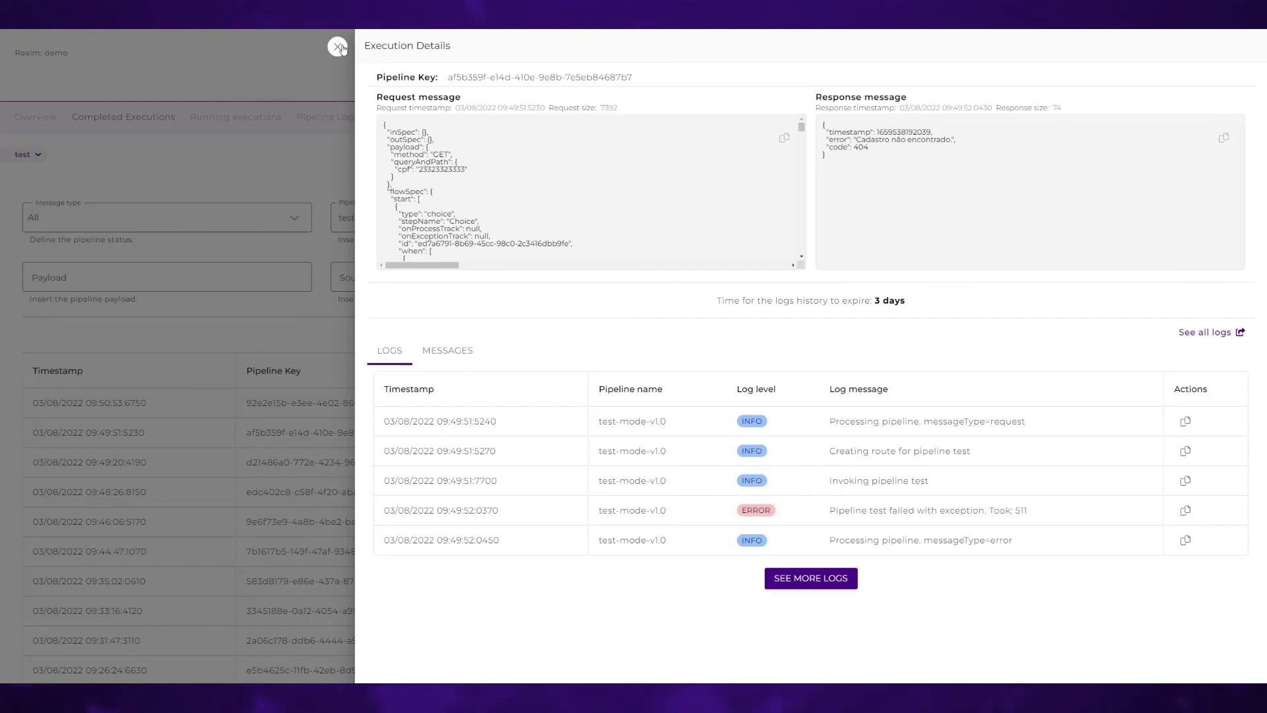
{"action": "left_click", "coordinate": [338, 47]}
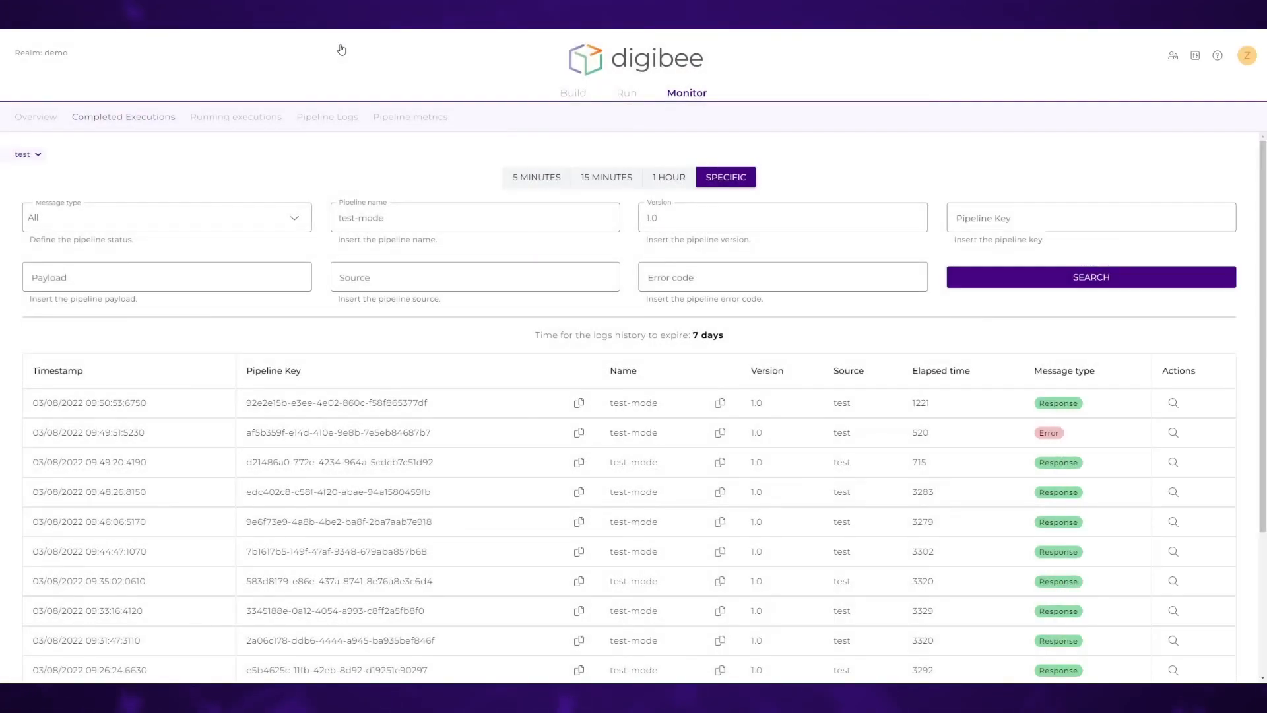
{"action": "mouse_move", "coordinate": [409, 116]}
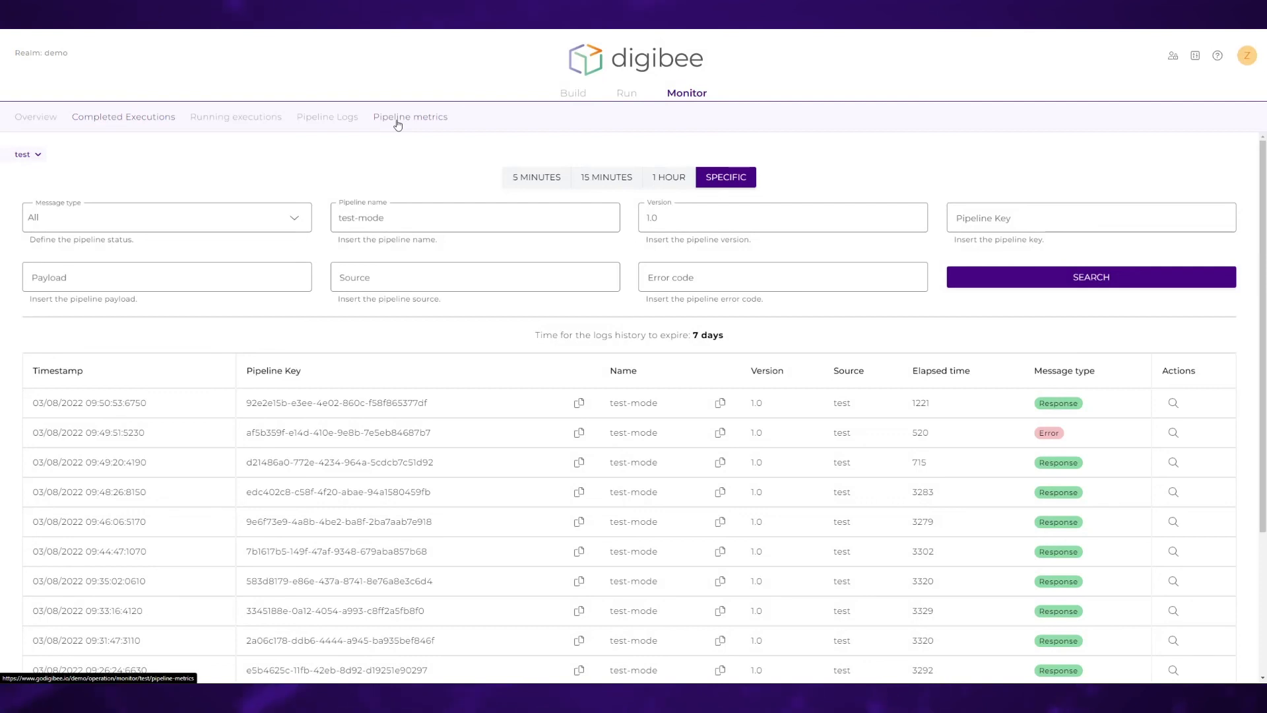
{"action": "left_click", "coordinate": [409, 116]}
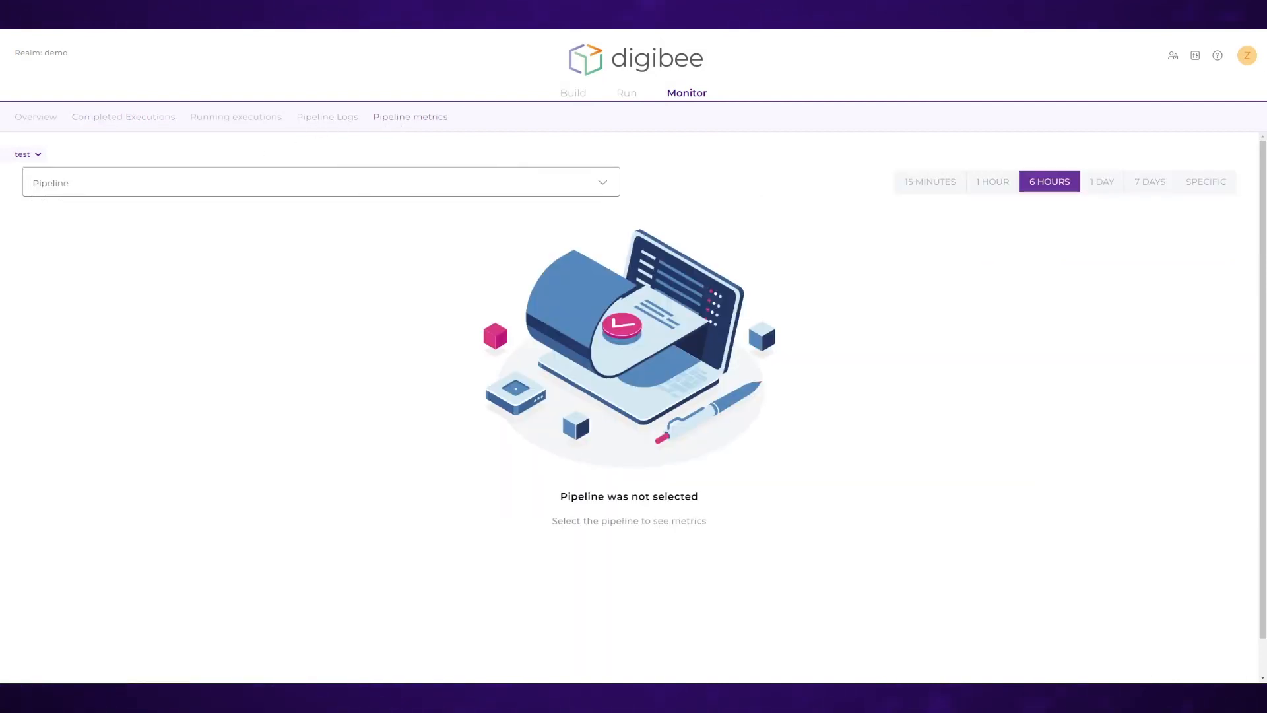
- Show the 6-hour metrics for demo-cliente - V1, down to the memory and CPU charts
{"action": "type", "text": "client"}
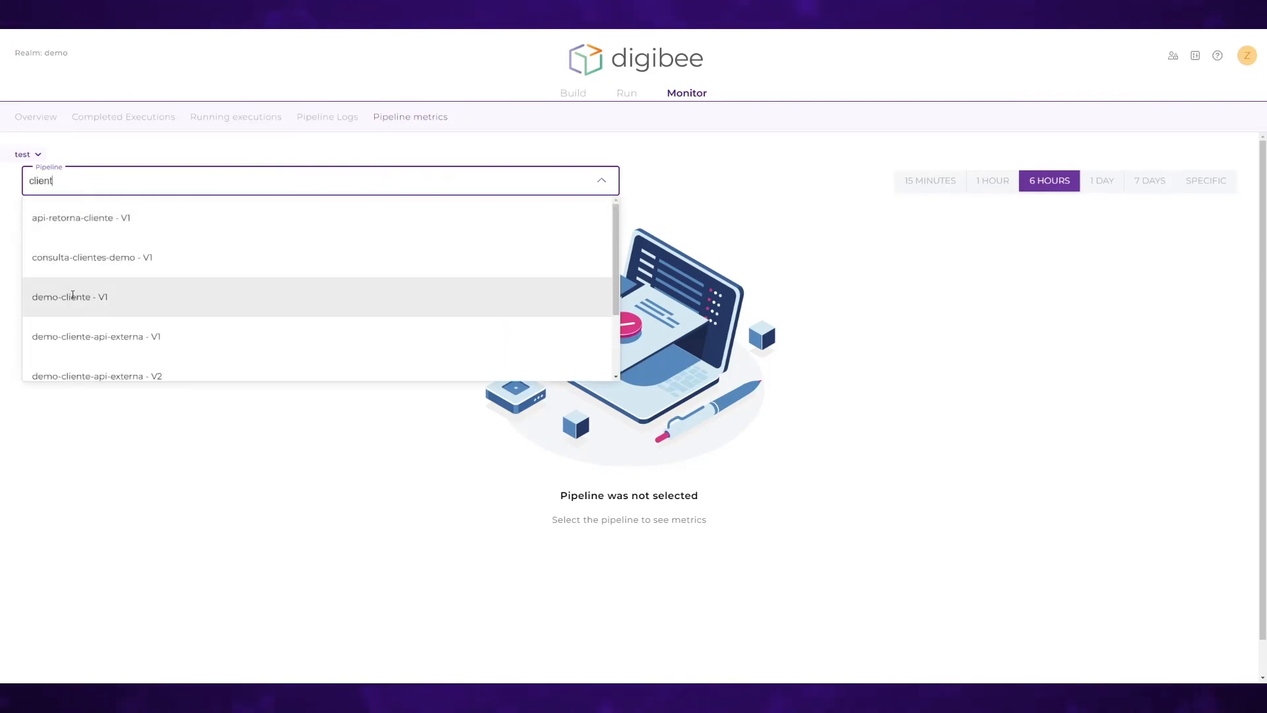
{"action": "left_click", "coordinate": [70, 297]}
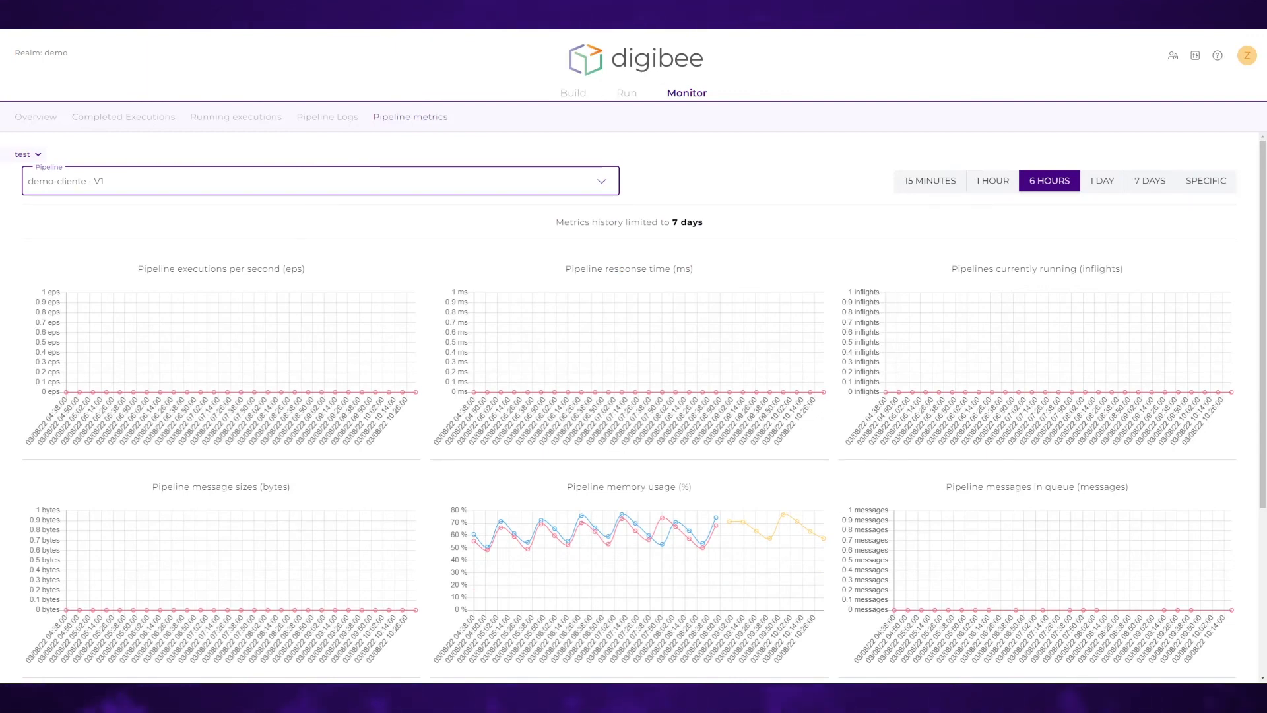
{"action": "scroll", "scroll_direction": "down", "scroll_amount": 3}
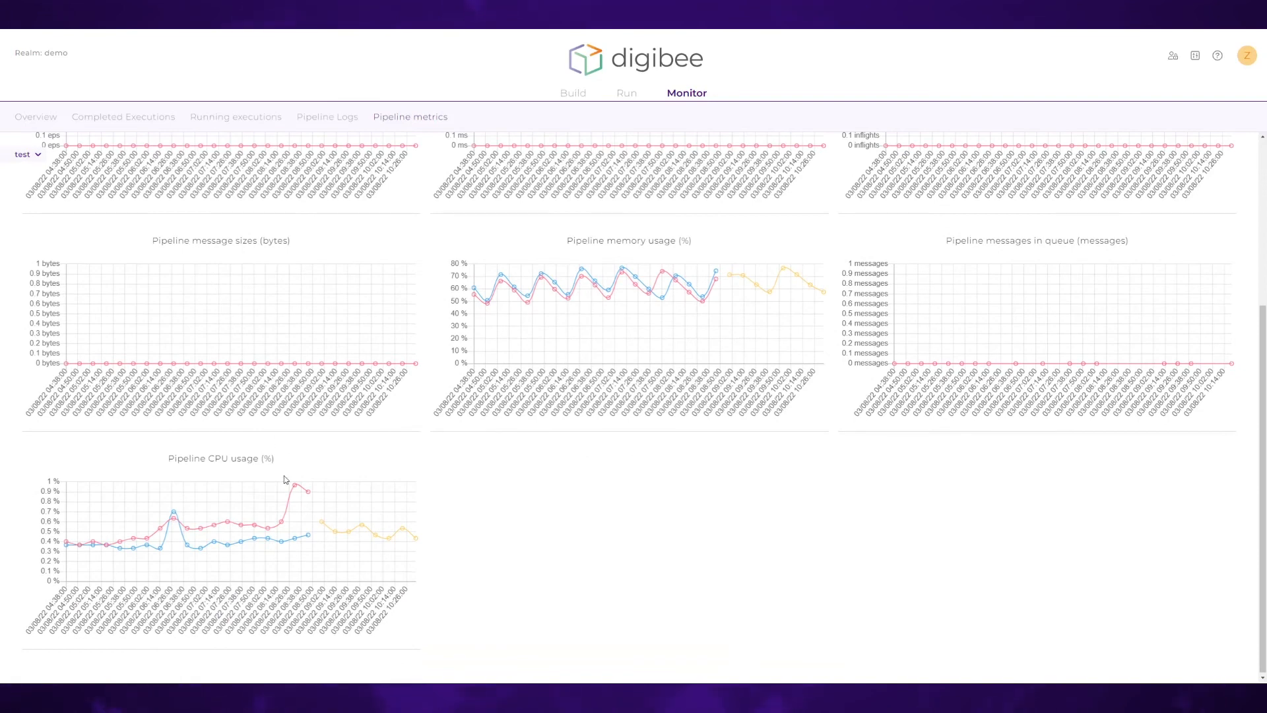
{"action": "mouse_move", "coordinate": [294, 489]}
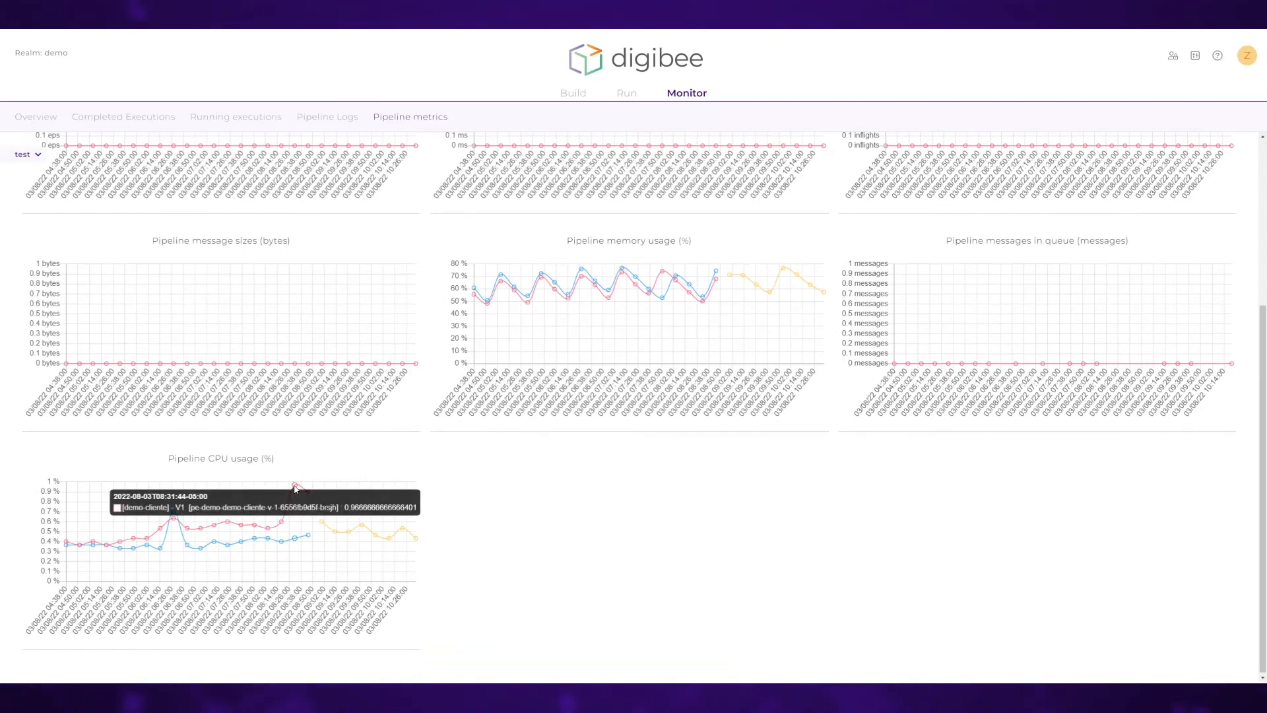